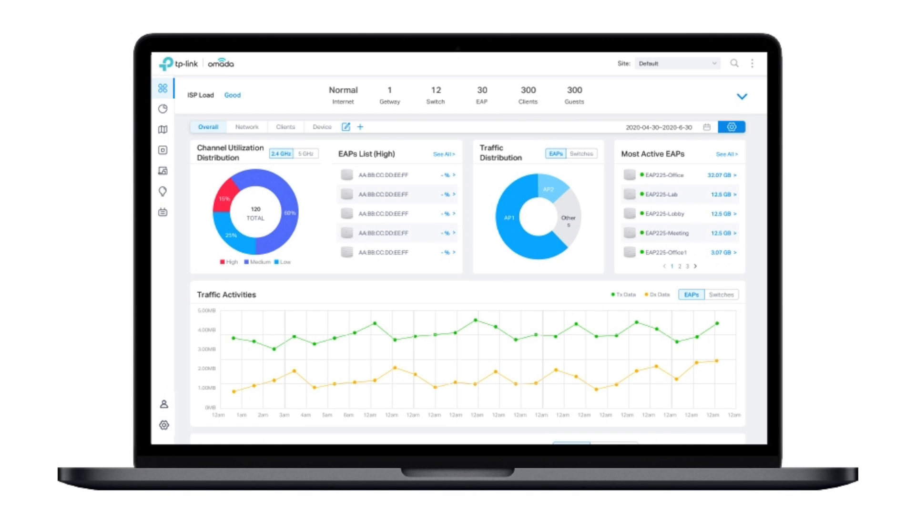
- Browse TP-Link's Omada Software Controller V5 downloads and scroll through the release list
click(164, 152)
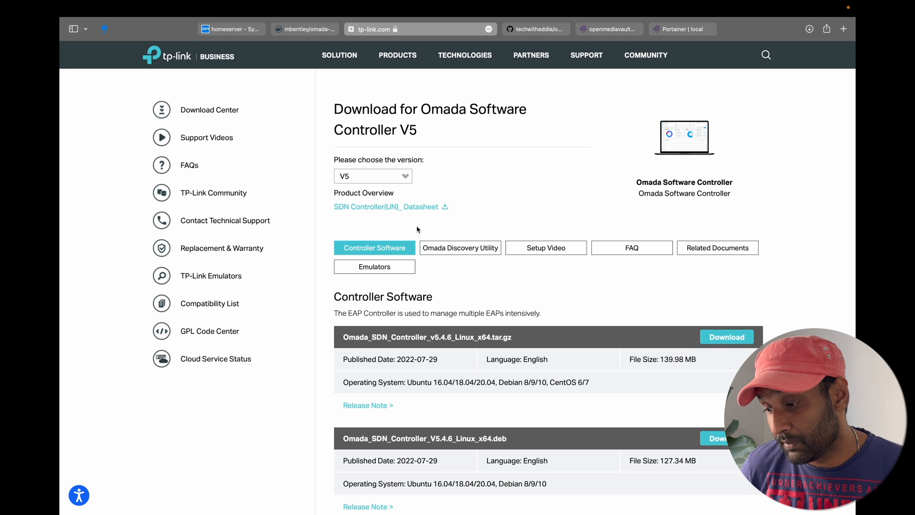
scroll(down, 3)
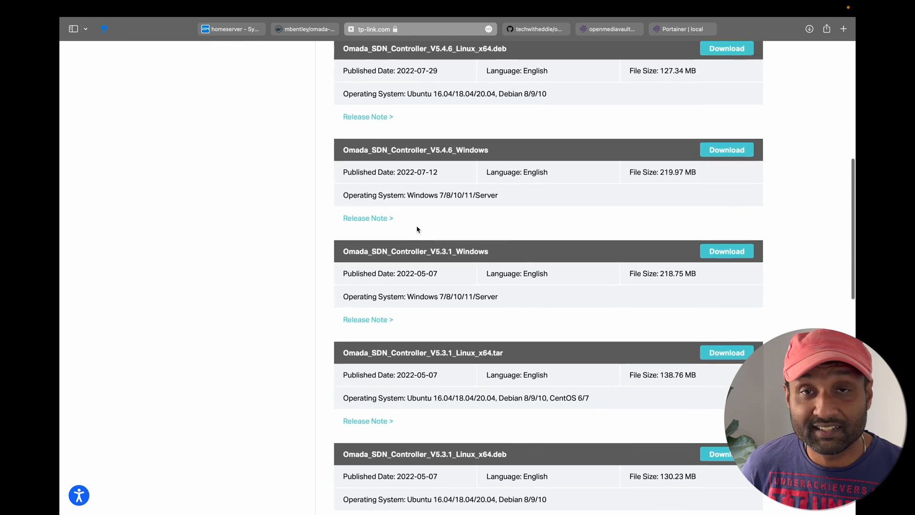
scroll(up, 3)
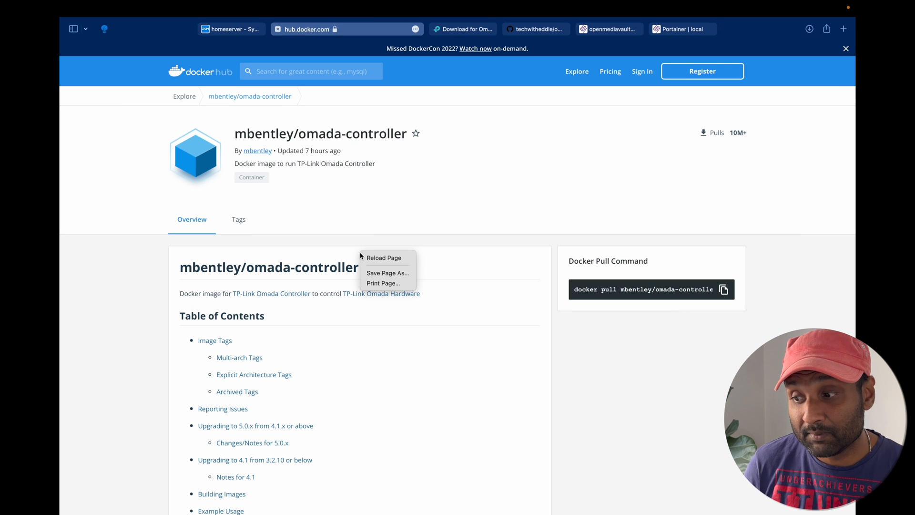
mouse_move(522, 344)
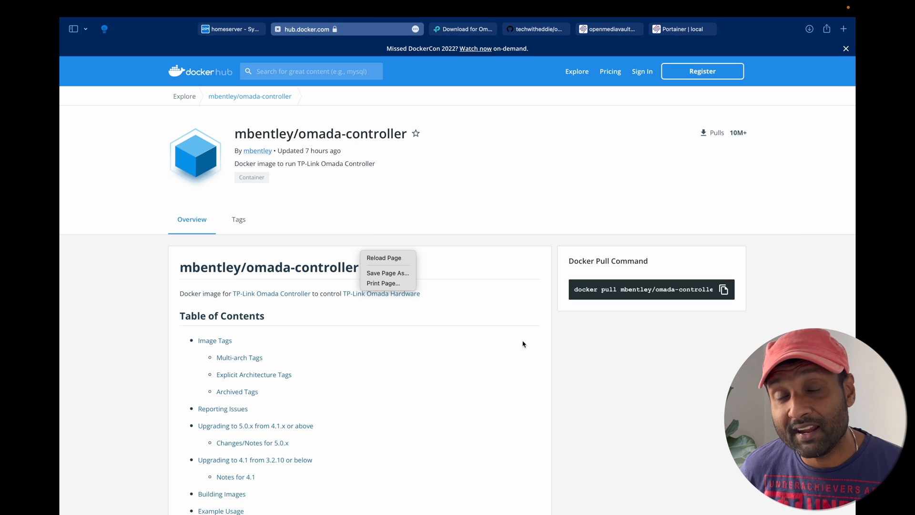
- Leave the mbentley/omada-controller Docker Hub page for the homeserver NAS tab
click(524, 345)
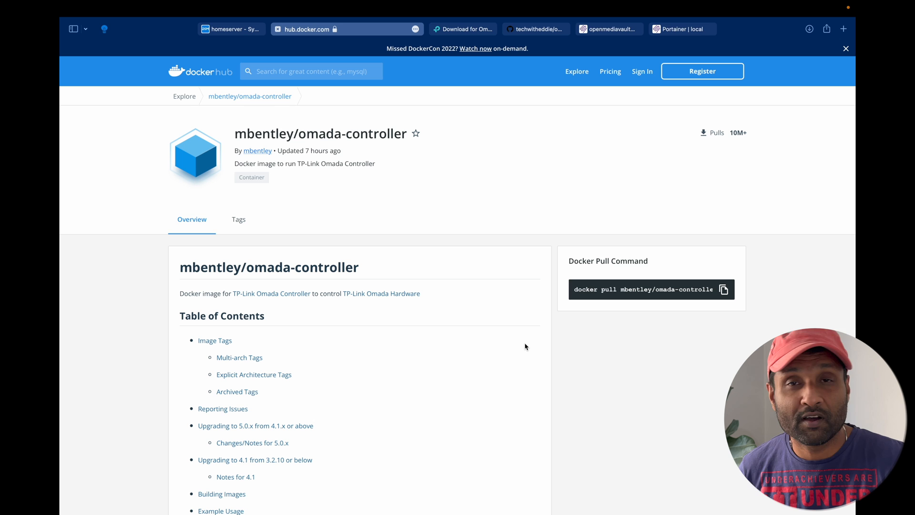
mouse_move(383, 191)
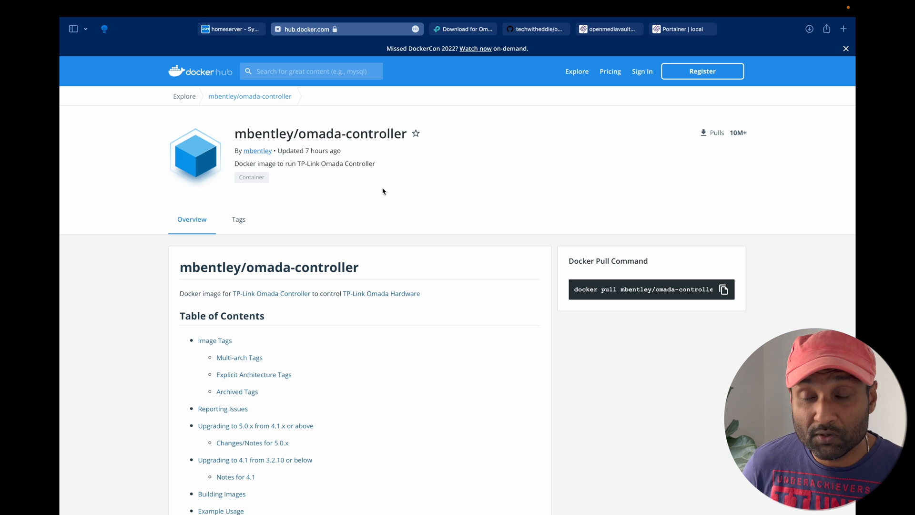
click(229, 29)
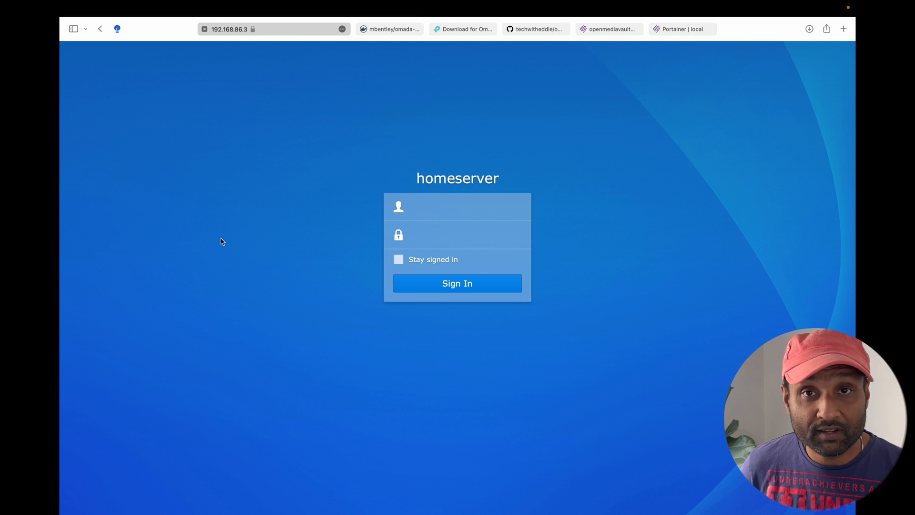
- Sign in, download mbentley/omada-controller:latest from Docker's Registry, then go to File Station
click(457, 206)
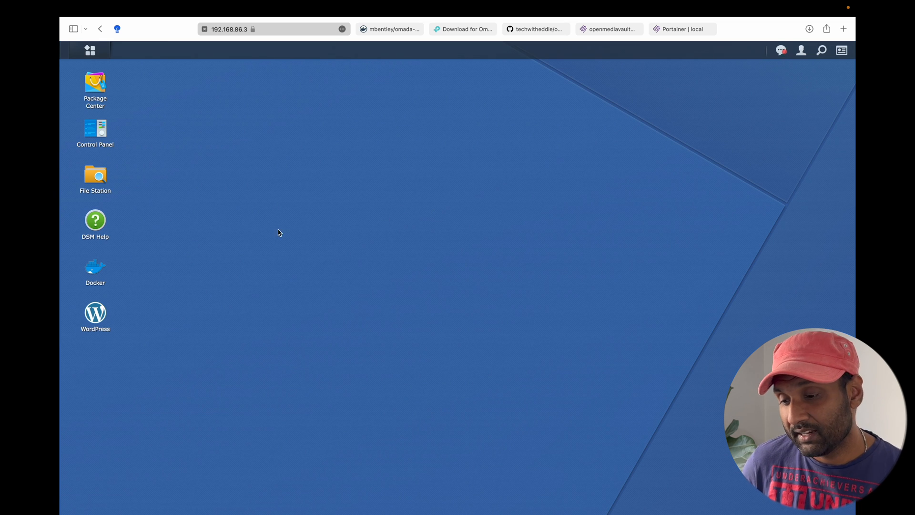
double_click(95, 266)
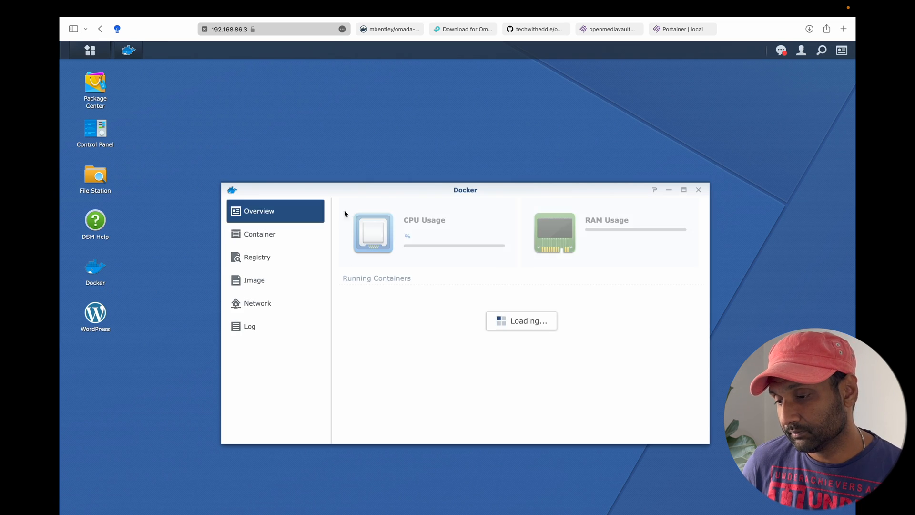
click(256, 256)
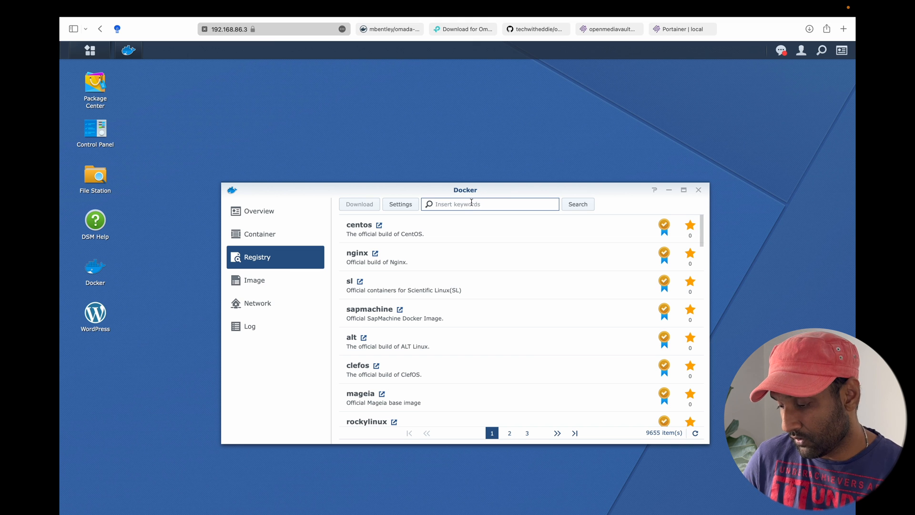
click(577, 204)
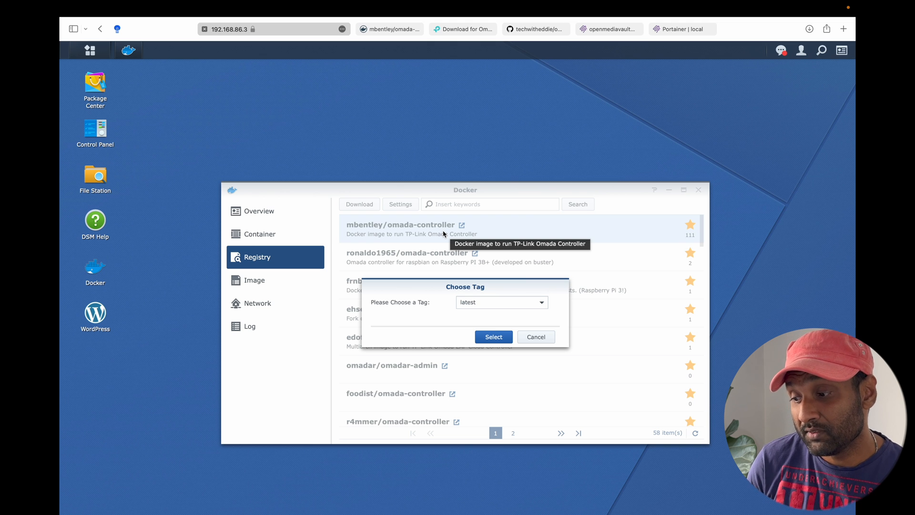
click(493, 336)
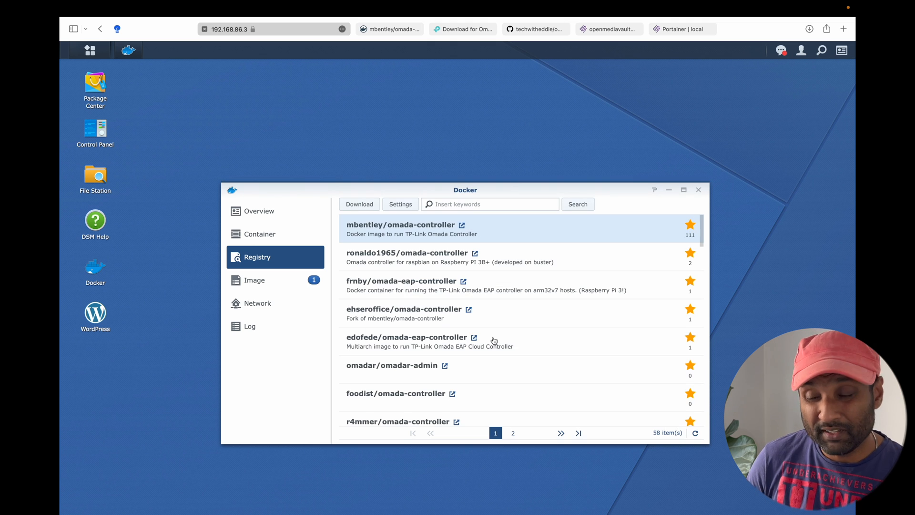
click(254, 279)
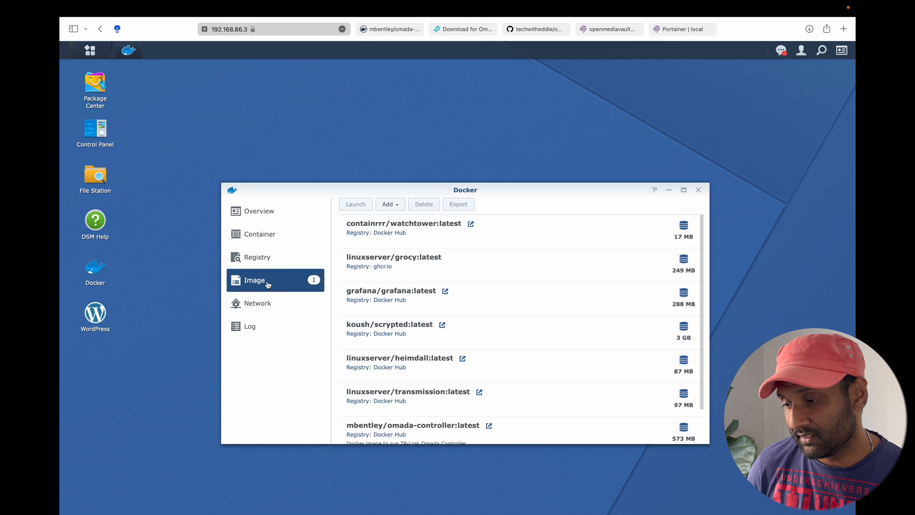
click(94, 175)
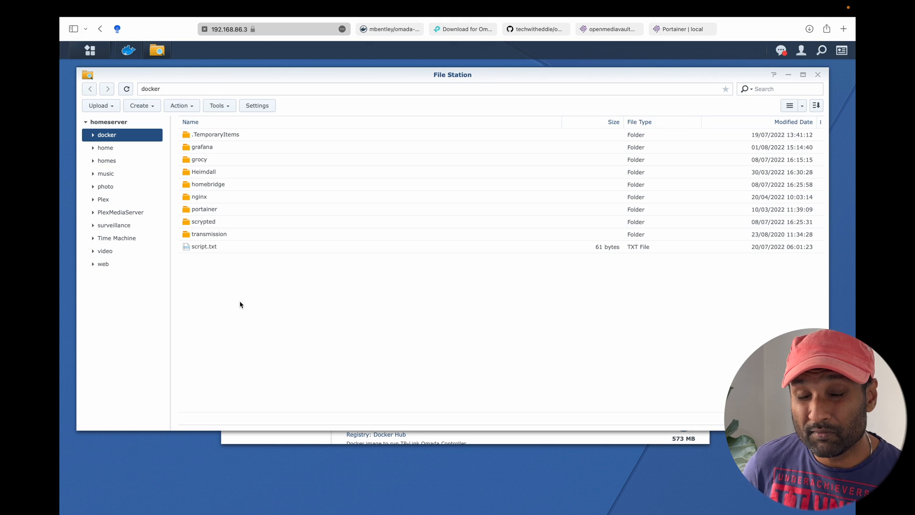
- Create an omada folder inside the docker share and enter it
right_click(239, 304)
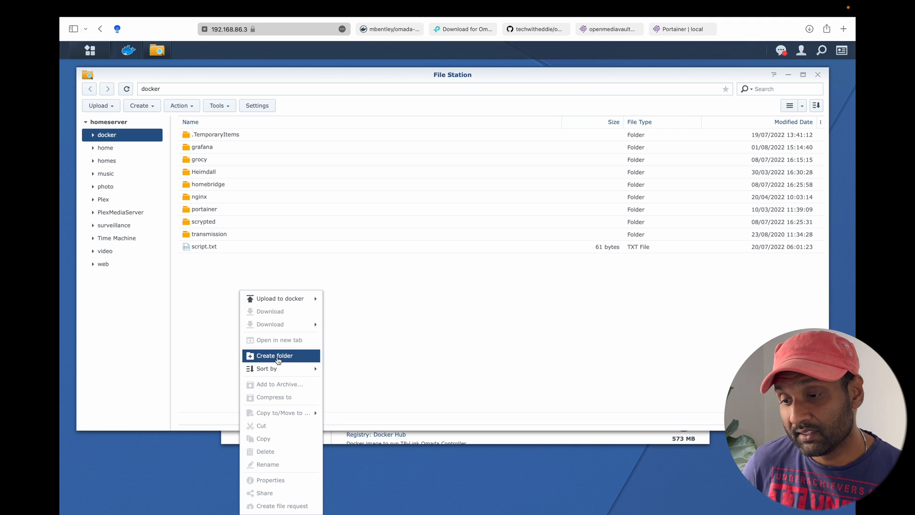
click(274, 356)
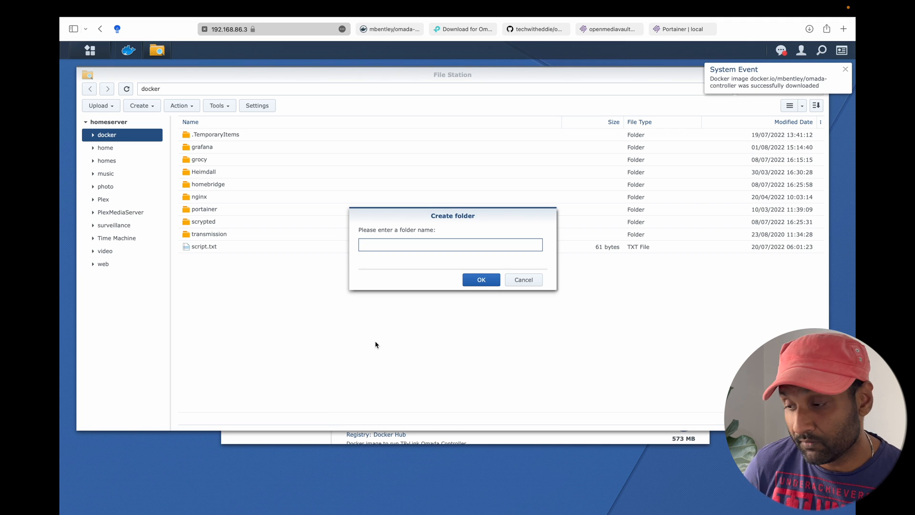
text(omad)
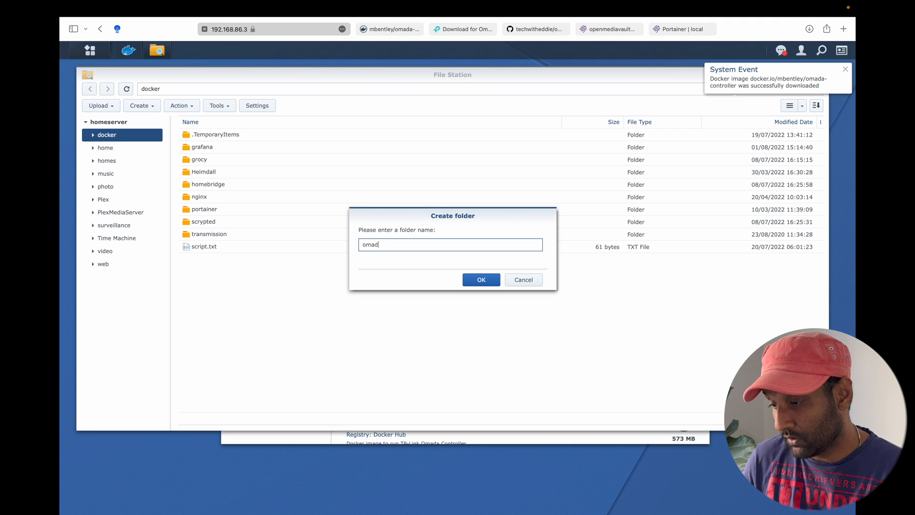
click(480, 279)
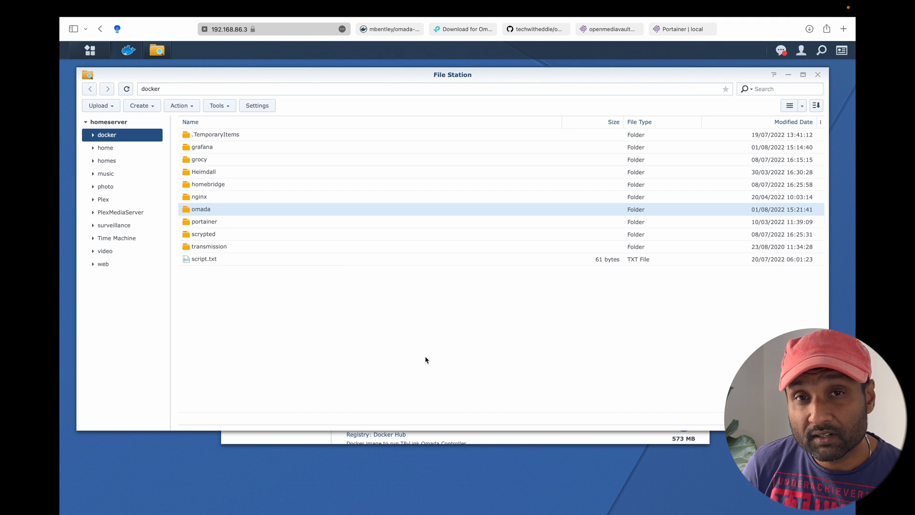
double_click(201, 208)
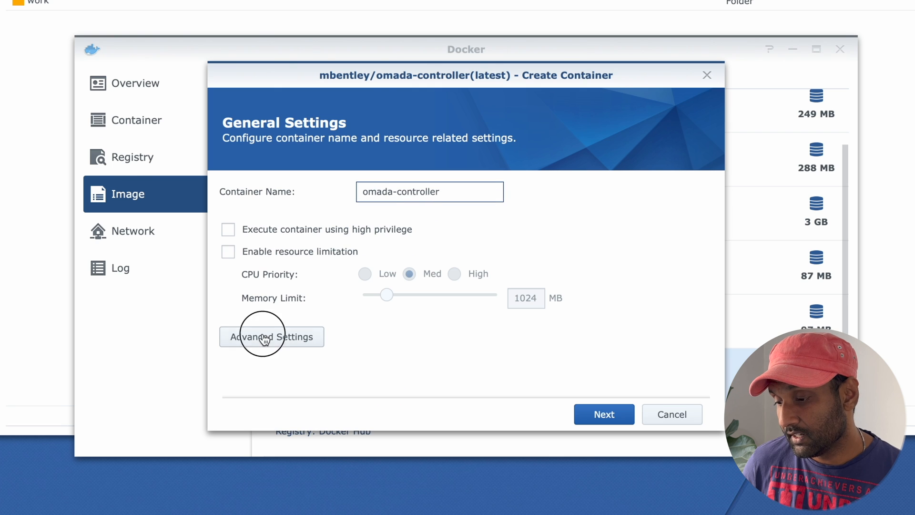
- In Advanced Settings, mount the omada work folder into the container under Volume
click(271, 336)
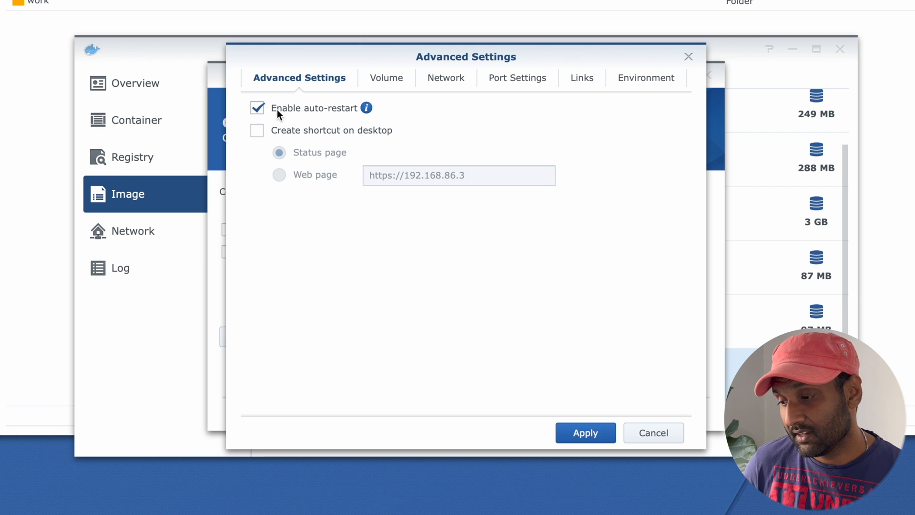
mouse_move(404, 94)
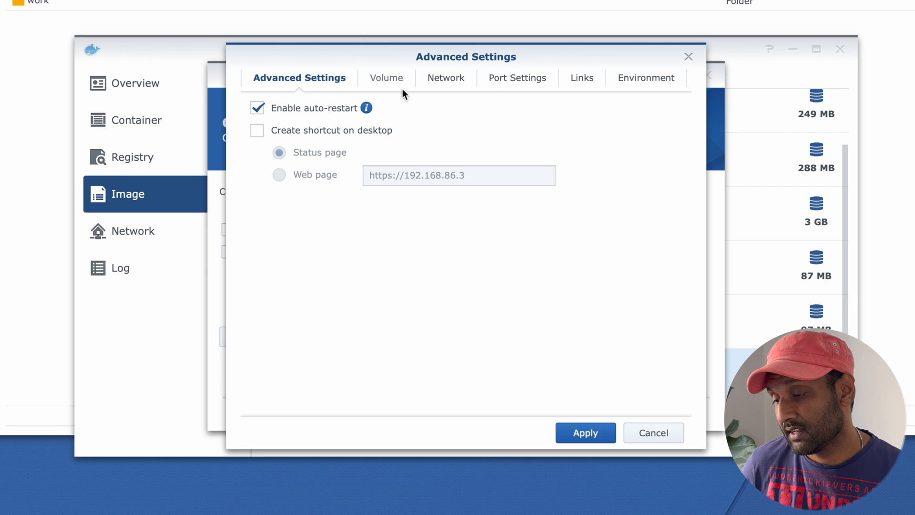
click(386, 77)
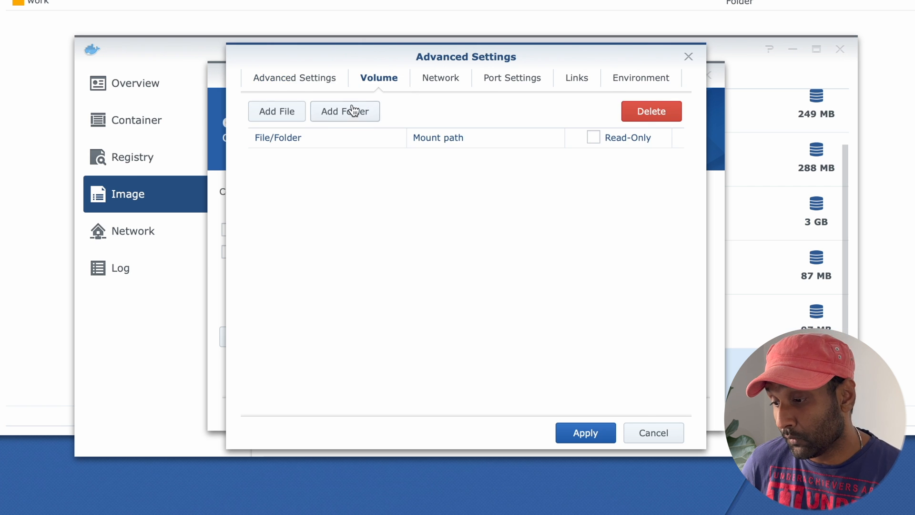
click(345, 111)
text(/w)
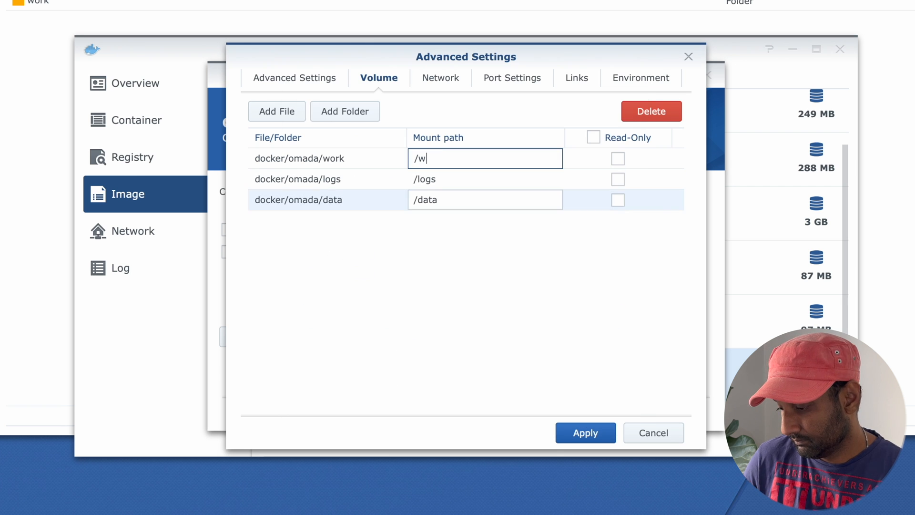
text(ork)
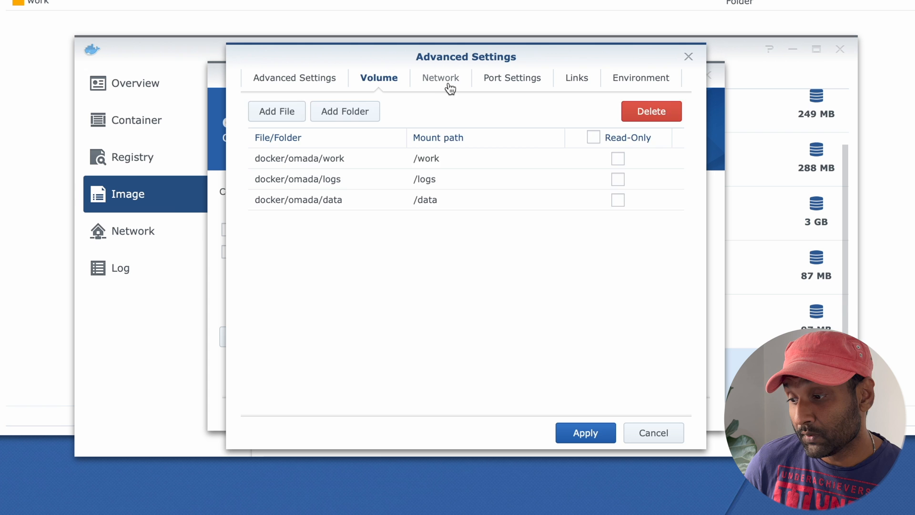
- Use the same network as Docker Host, then review Port Settings, Links and Environment
click(440, 78)
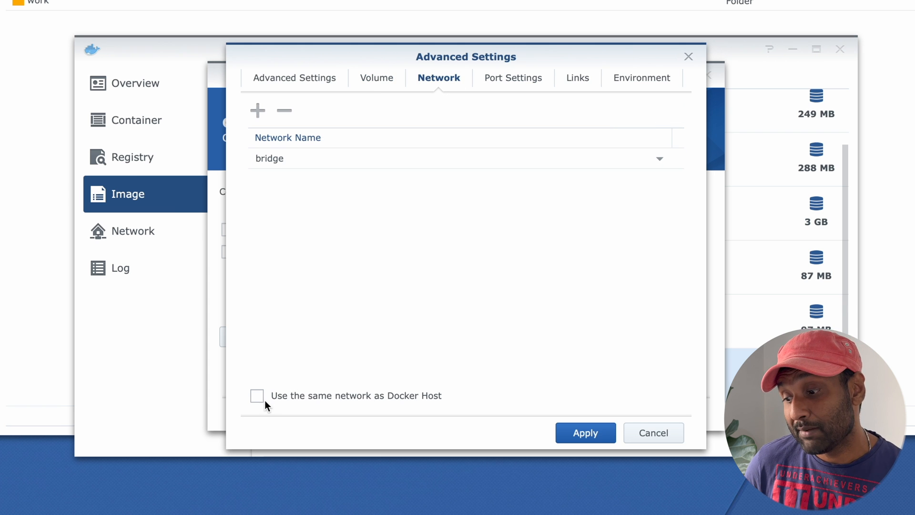
mouse_move(258, 403)
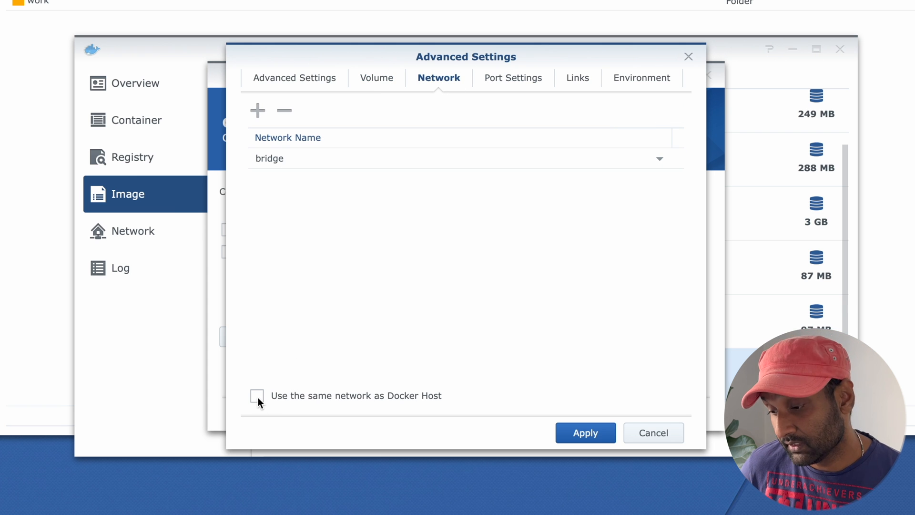
click(257, 396)
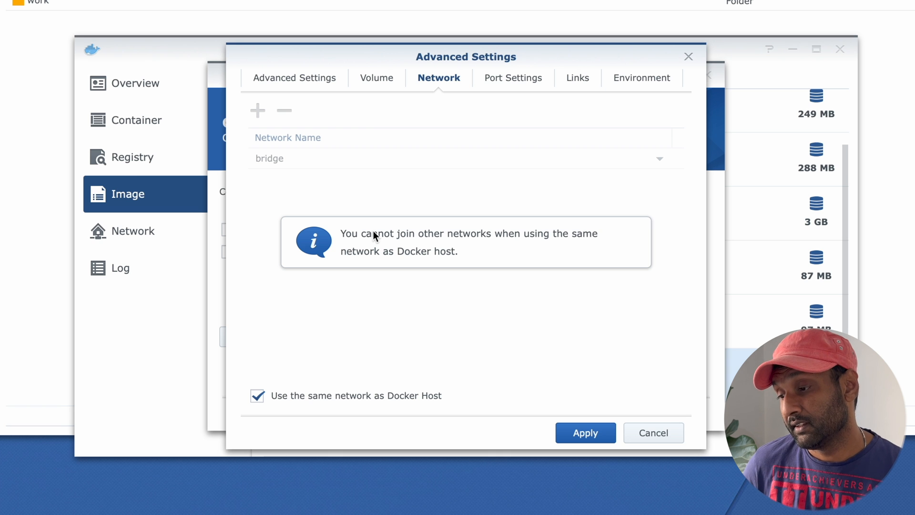
mouse_move(512, 82)
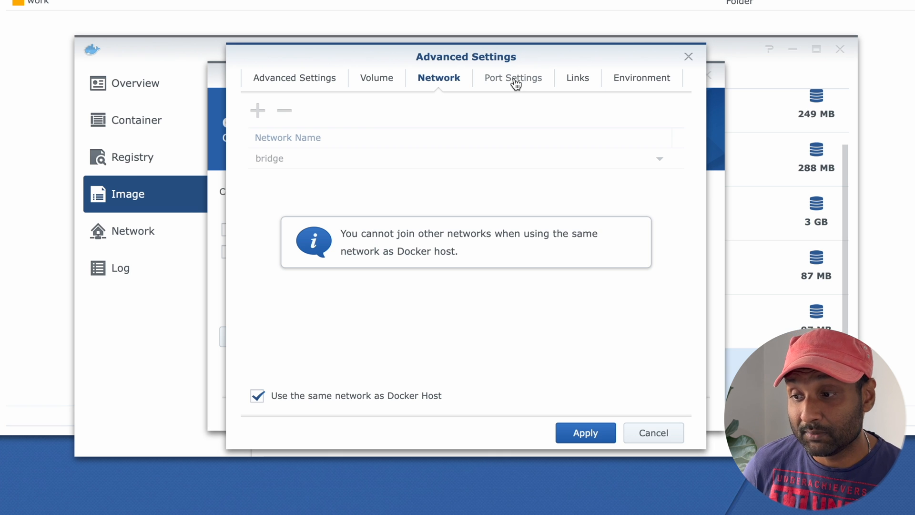
click(510, 77)
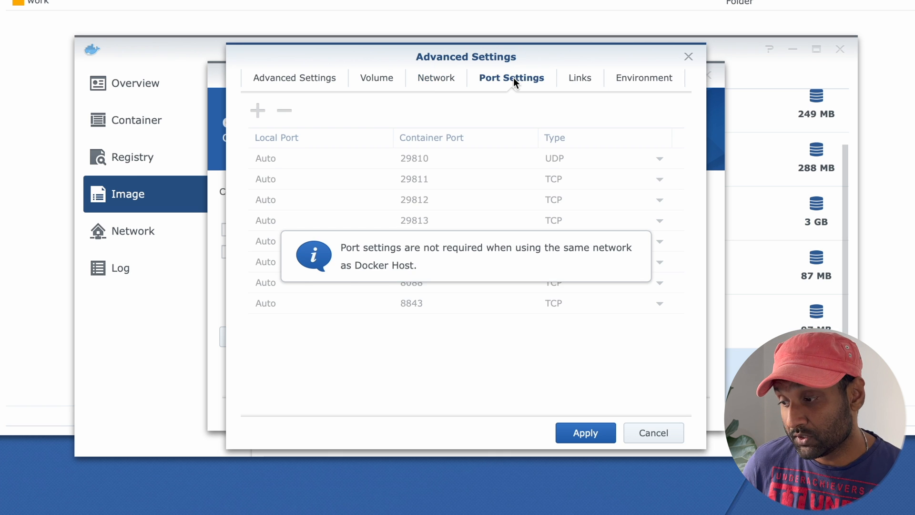
click(574, 77)
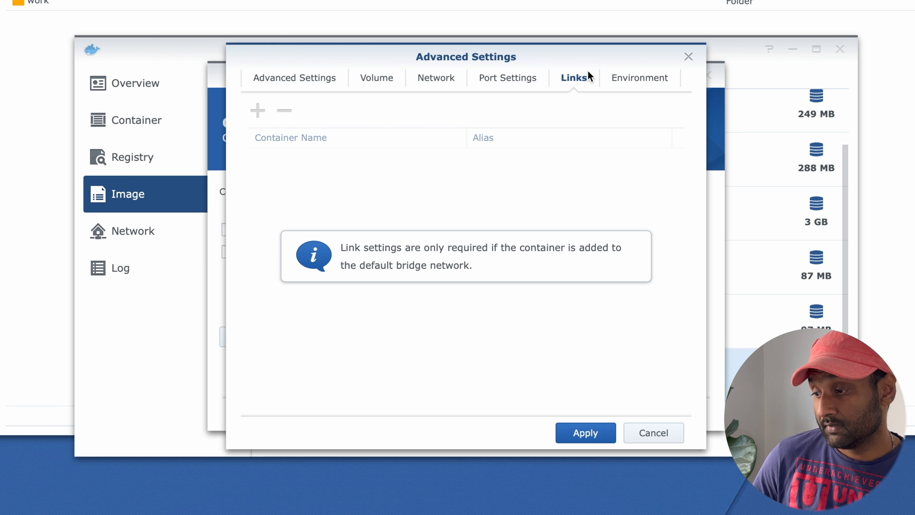
click(639, 77)
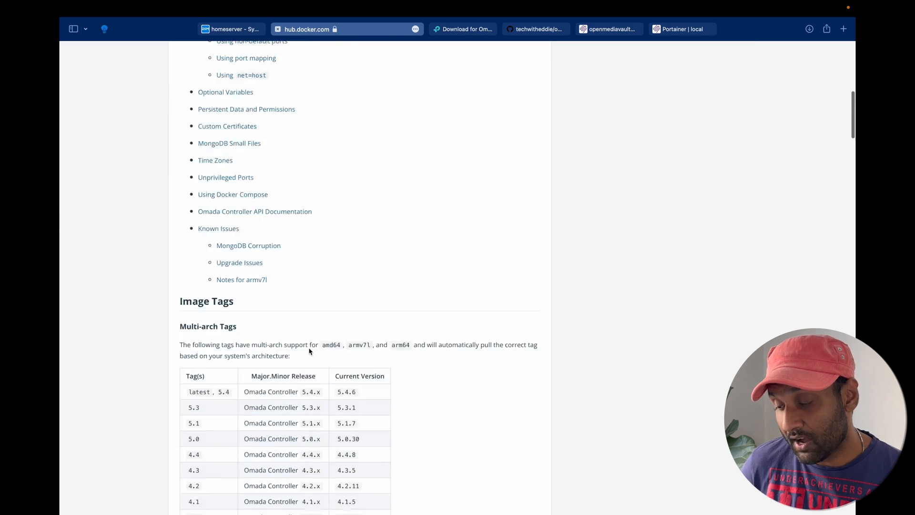
scroll(up, 3)
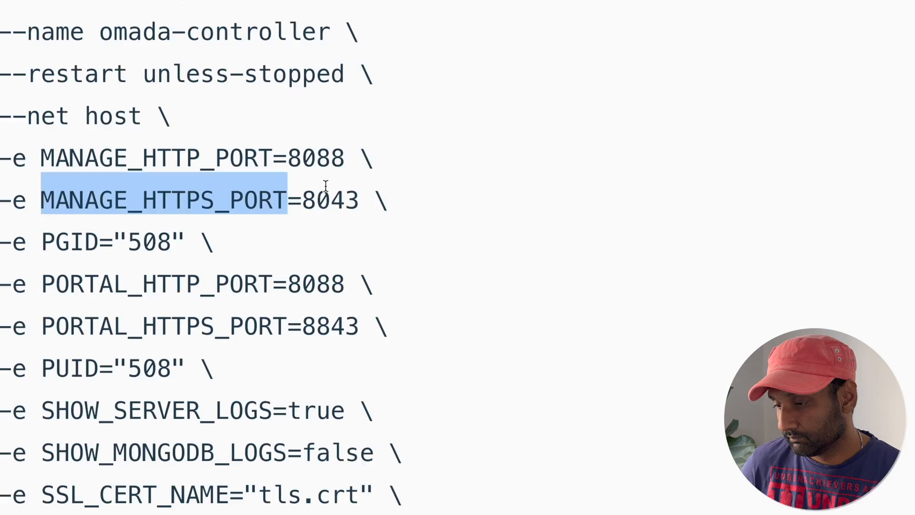
scroll(down, 3)
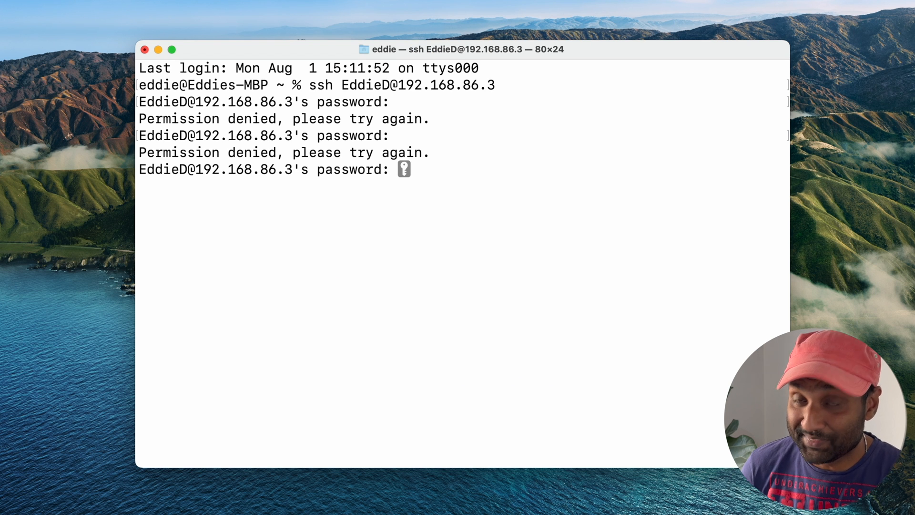
- Log in to homeserver over SSH and run id on the user to get PUID 1026 and PGID 100
key(Return)
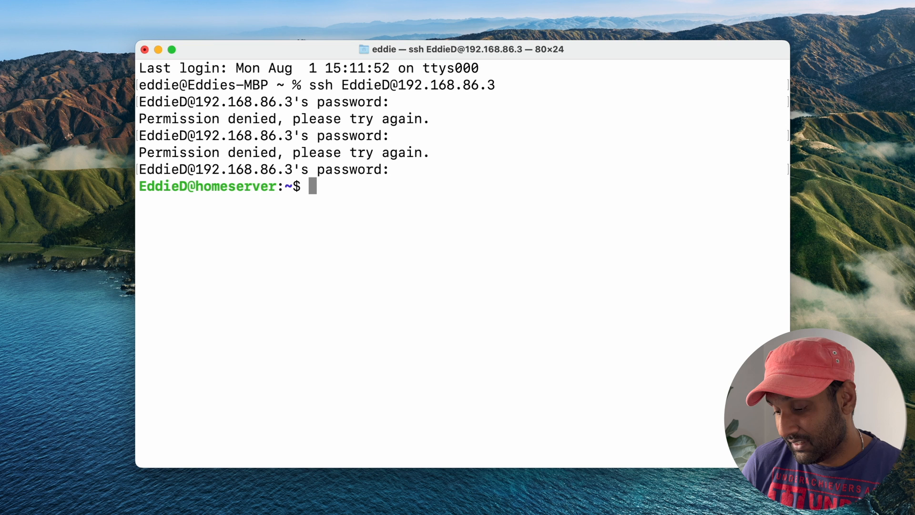
text(id)
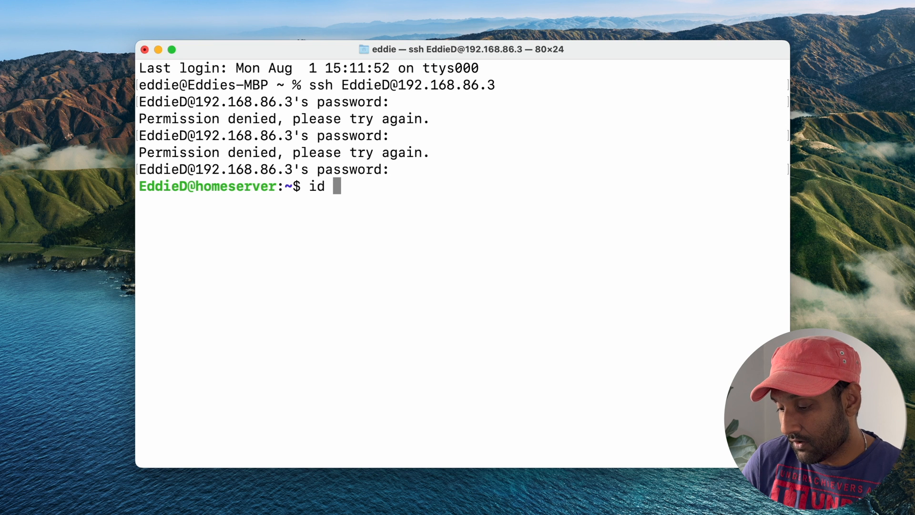
text($)
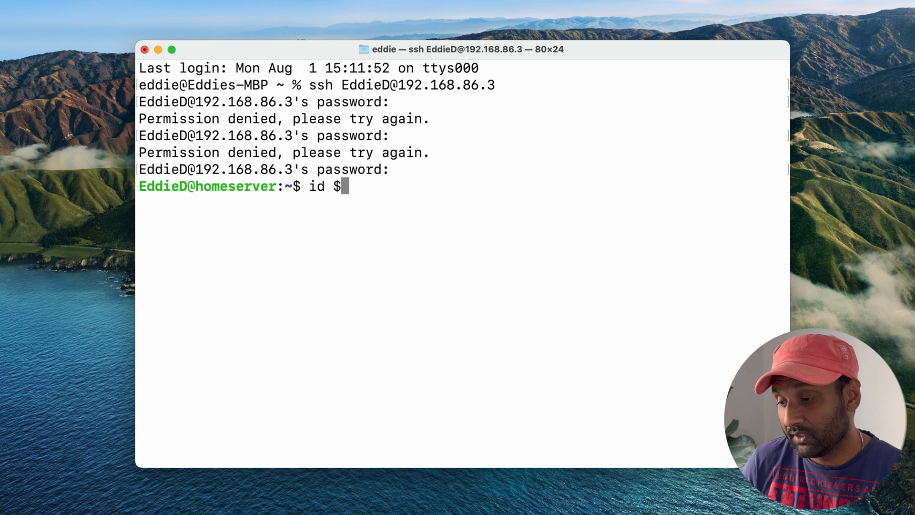
key(Return)
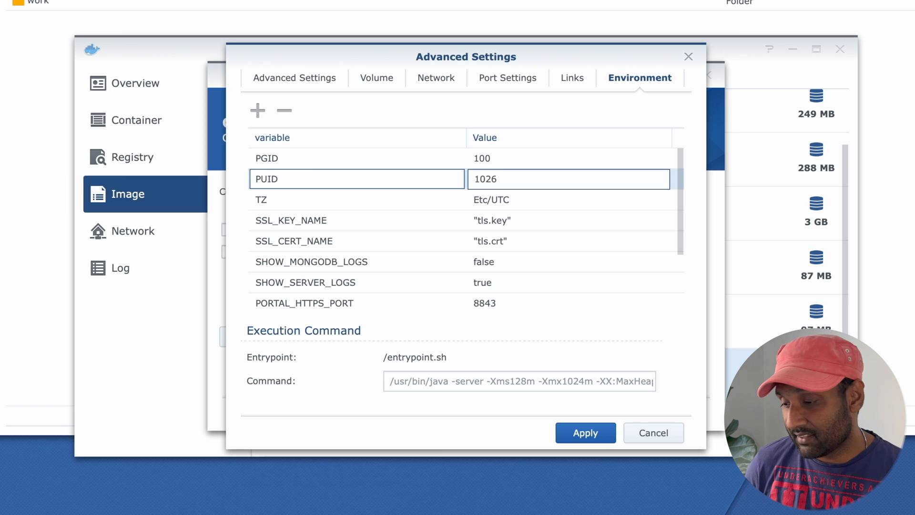
- Apply PUID 1026 and PGID 100 and create the omada-controller container from the Summary page
click(584, 433)
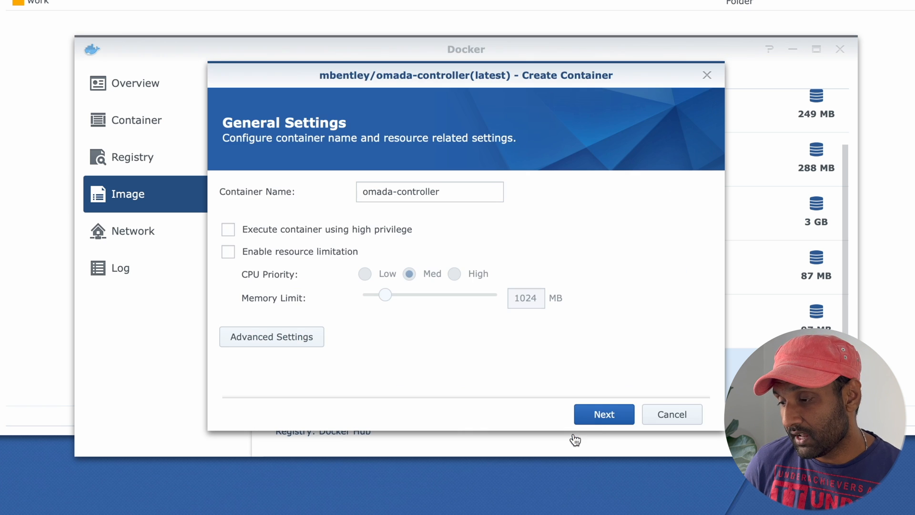
click(603, 413)
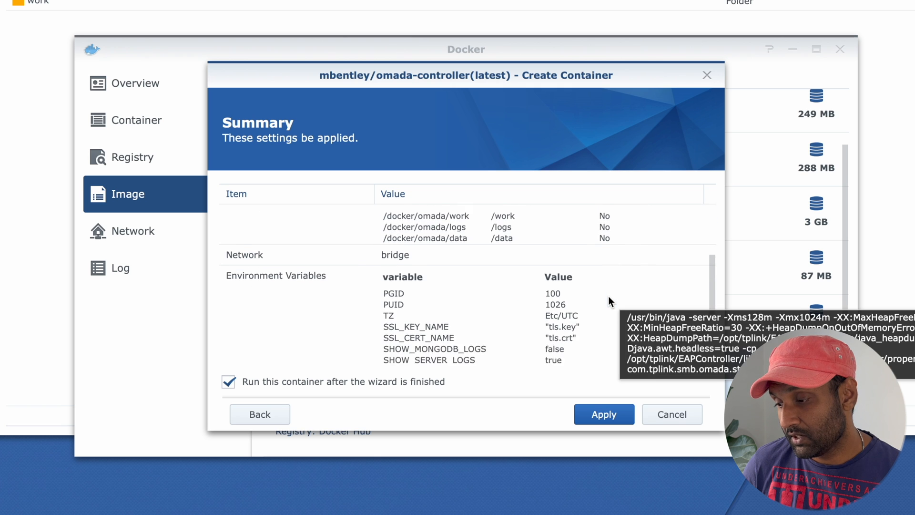
click(604, 414)
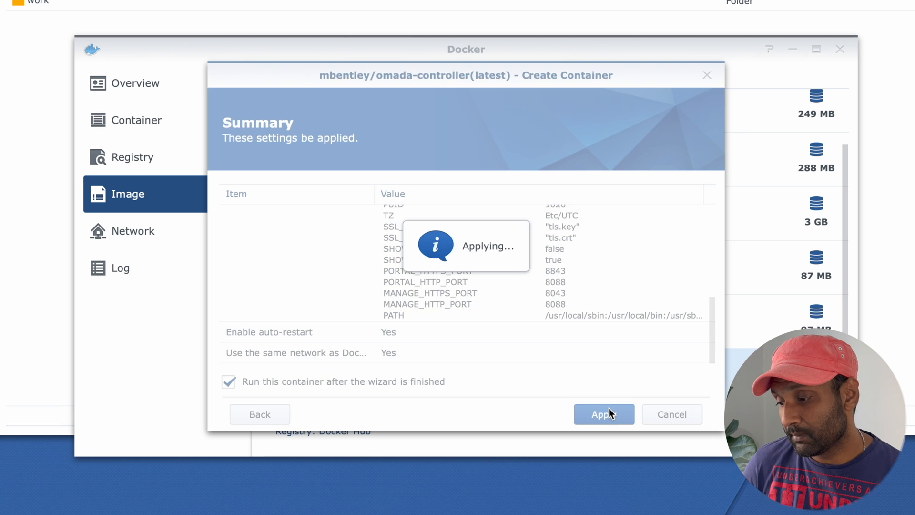
click(603, 415)
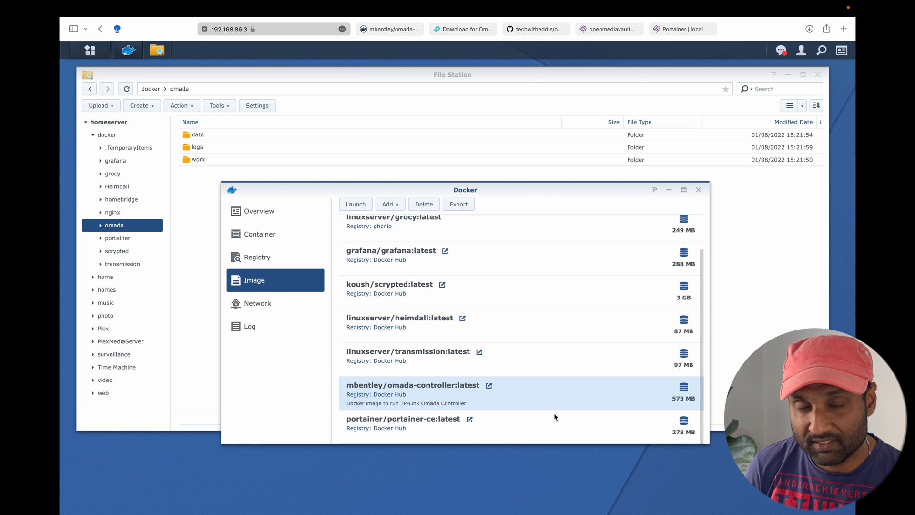
mouse_move(547, 416)
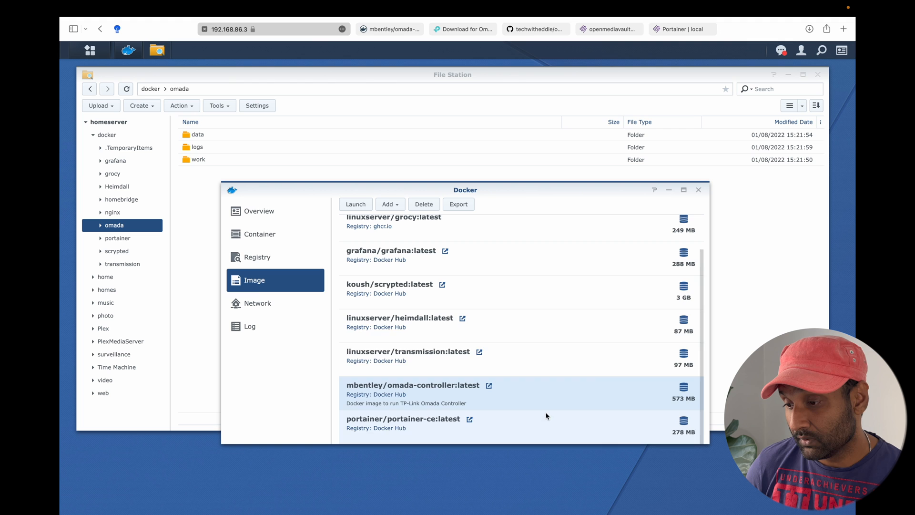
- Show the Container list and bring up omada-controller's overview
click(259, 233)
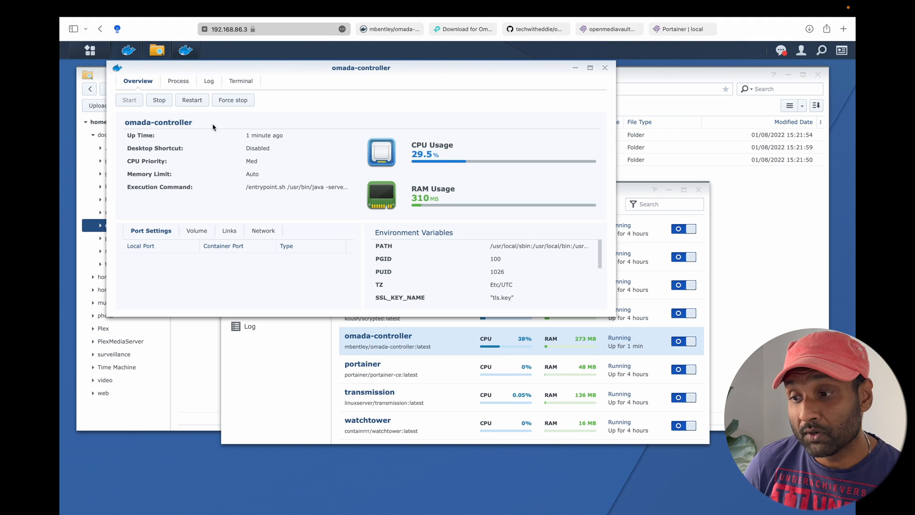
click(209, 80)
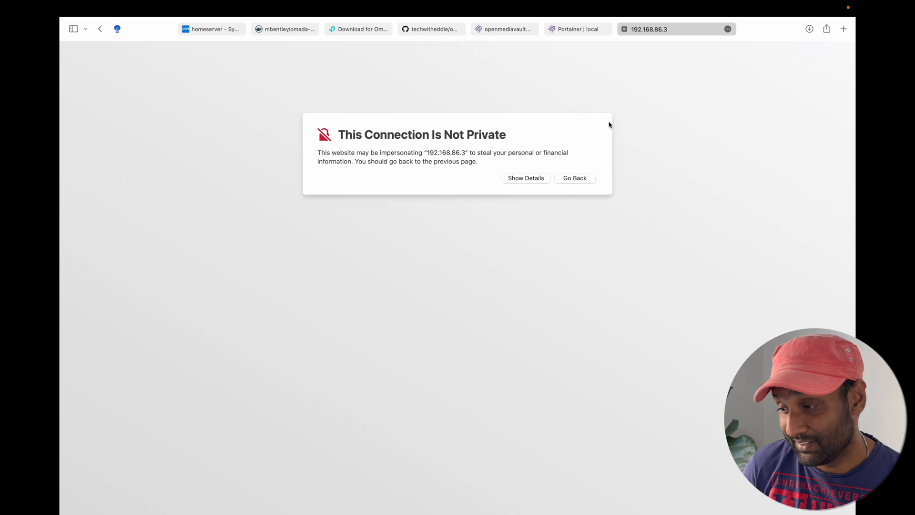
mouse_move(597, 74)
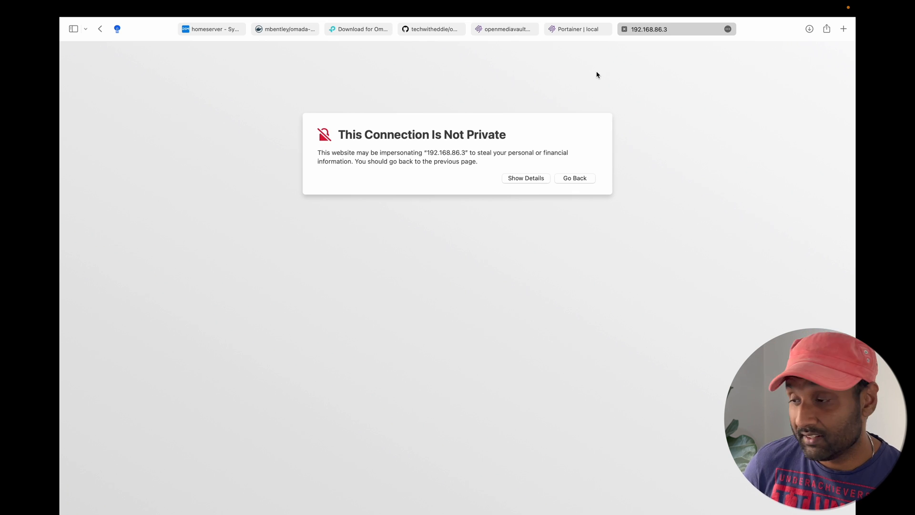
- Bypass the NAS certificate warning and start the Omada Setup Wizard
click(524, 179)
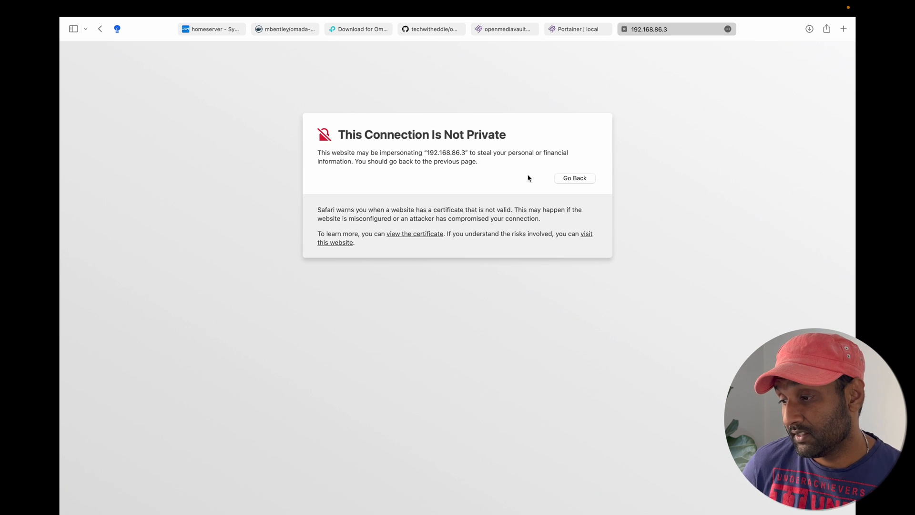
click(335, 242)
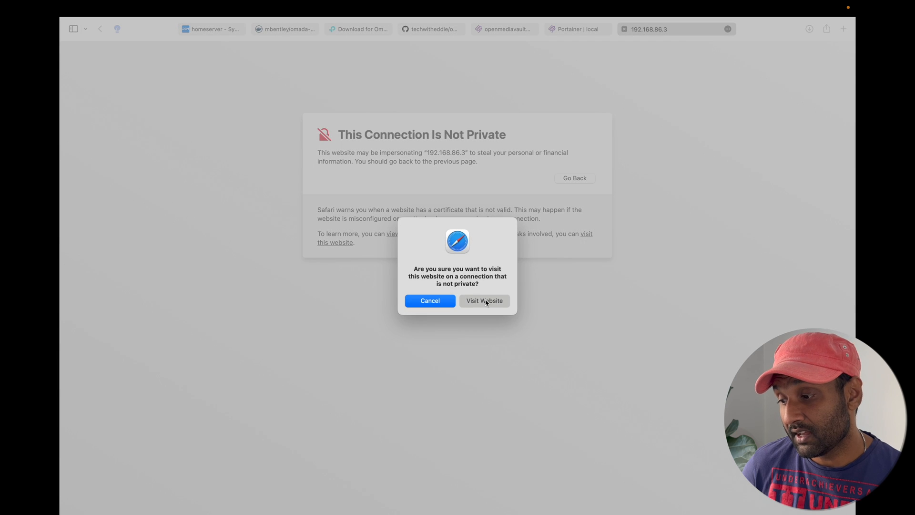
click(484, 300)
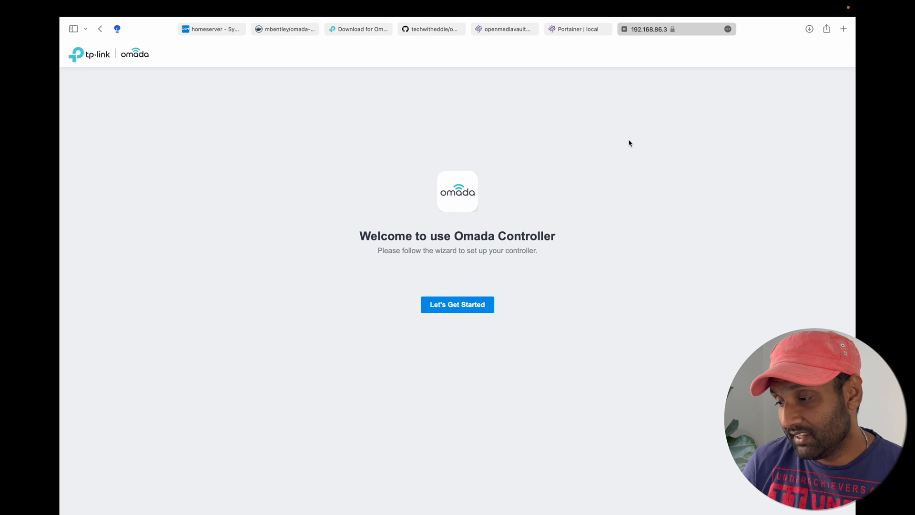
click(456, 304)
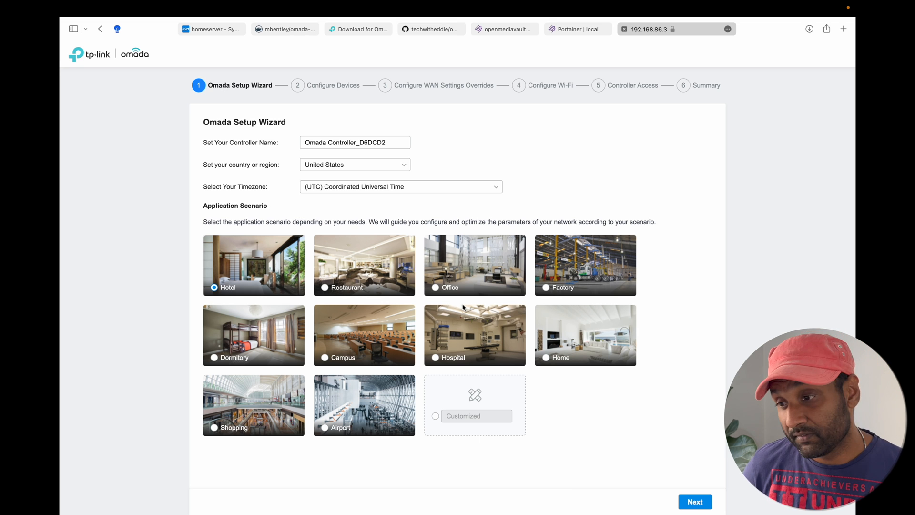
- Check the omada-controller container log, then return to the Omada Controller page
click(700, 29)
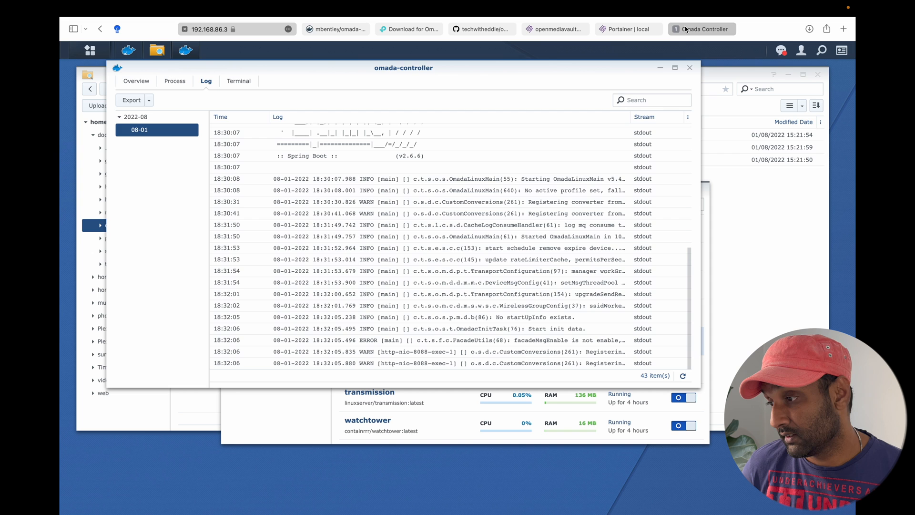
click(689, 66)
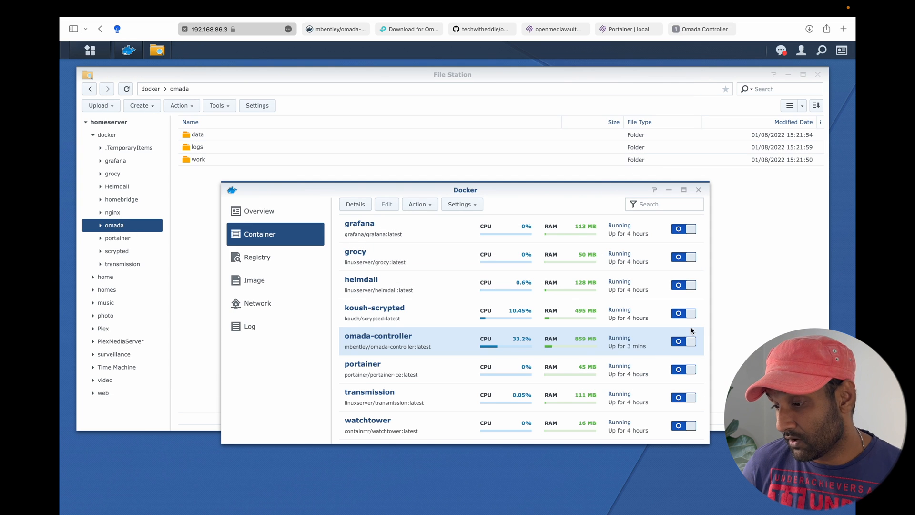
click(699, 29)
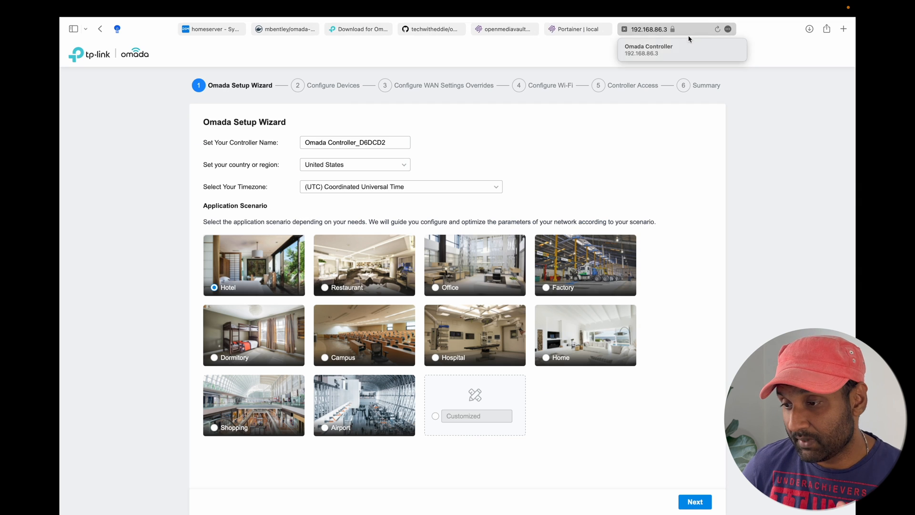
- Log in to openmediavault as admin and open Portainer from System > omv-extras
click(503, 29)
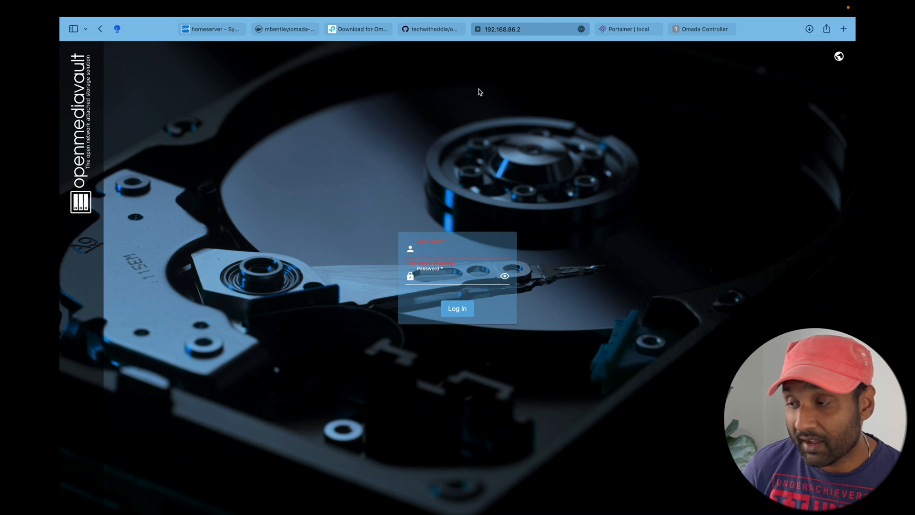
mouse_move(473, 261)
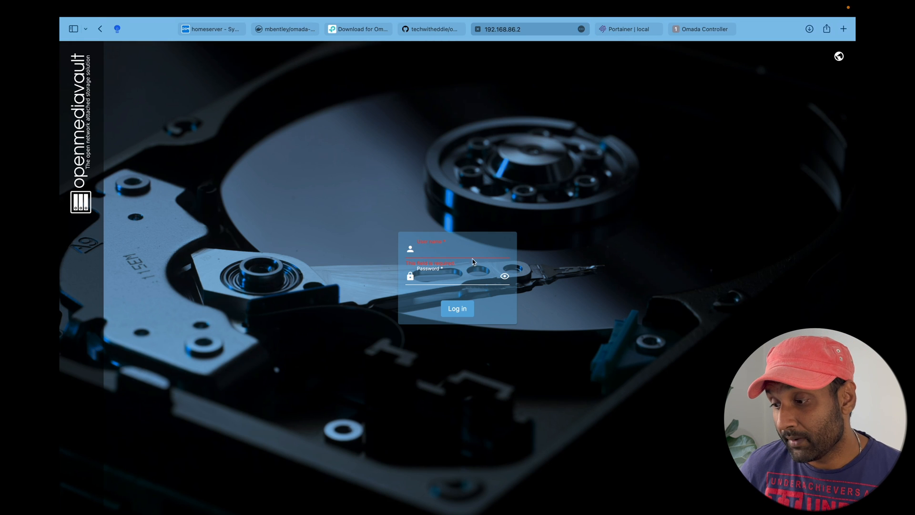
click(457, 249)
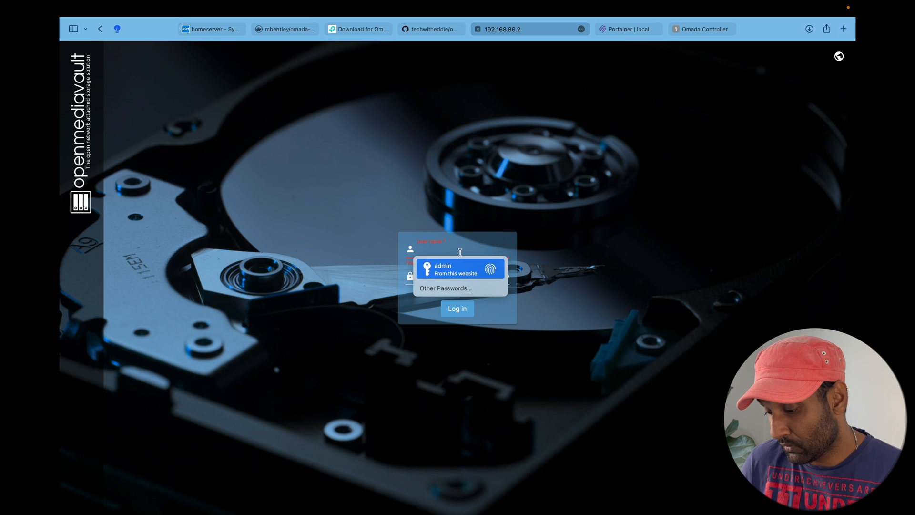
click(456, 308)
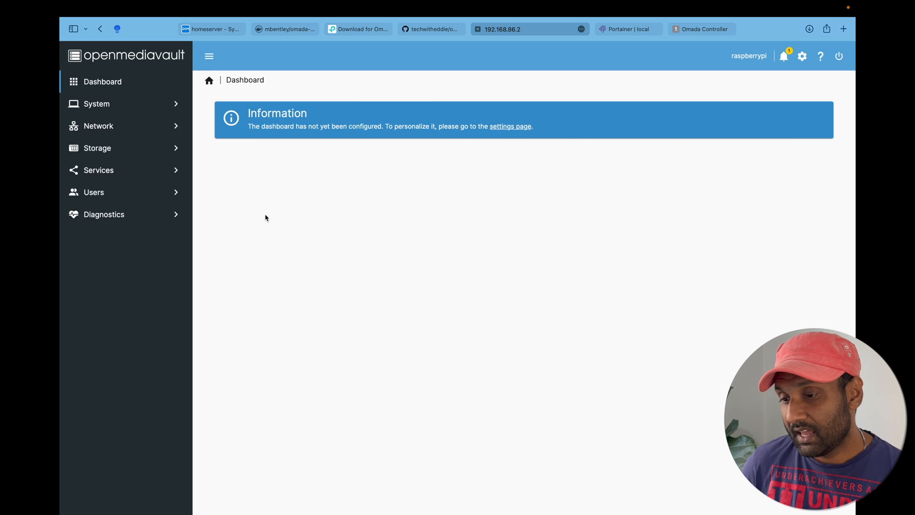
click(93, 192)
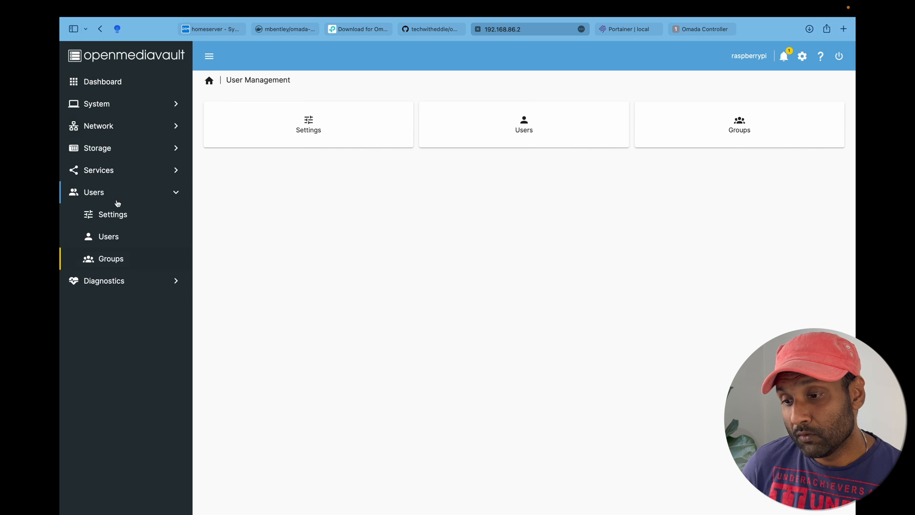
click(94, 103)
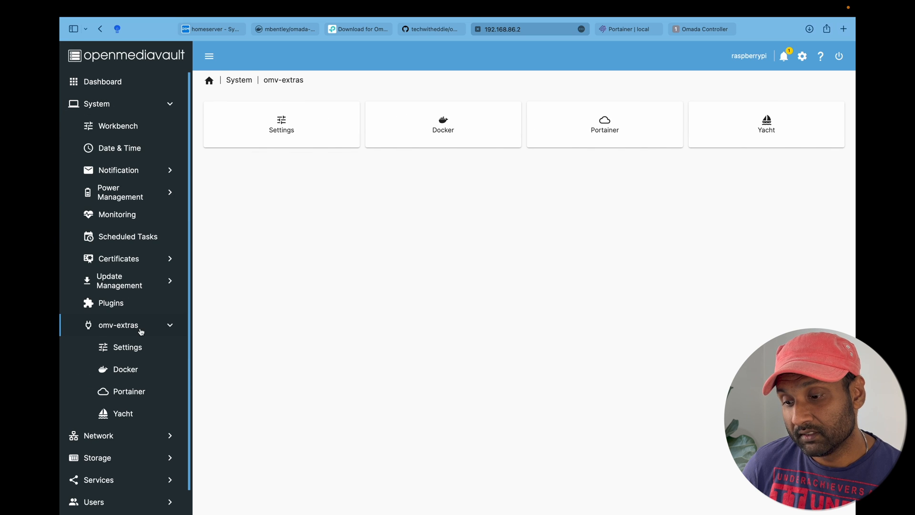
click(129, 390)
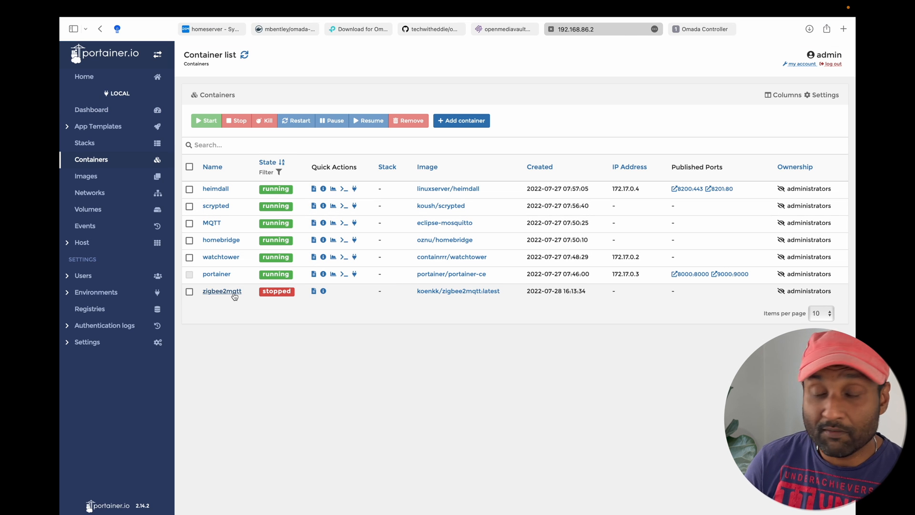
mouse_move(222, 292)
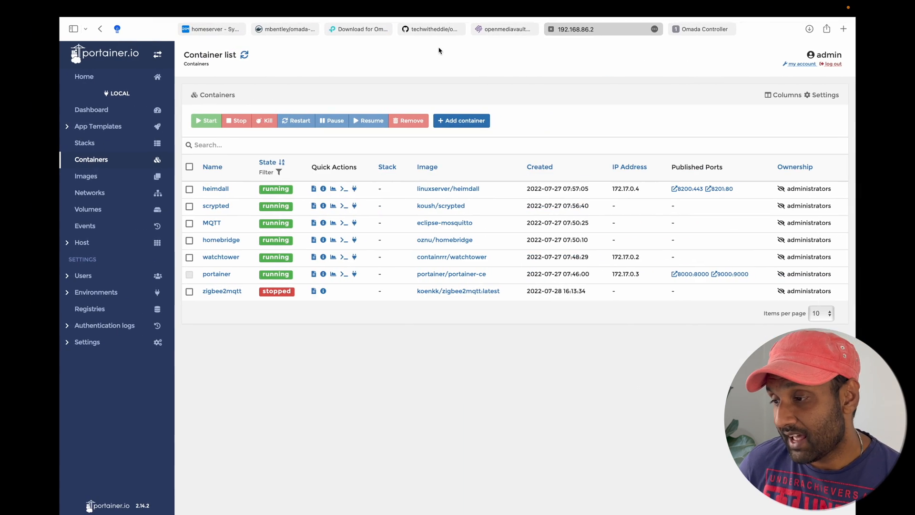
- Bring the omada.sh script's docker run block for omada-controller, lines 74-90, into view on GitHub
click(430, 30)
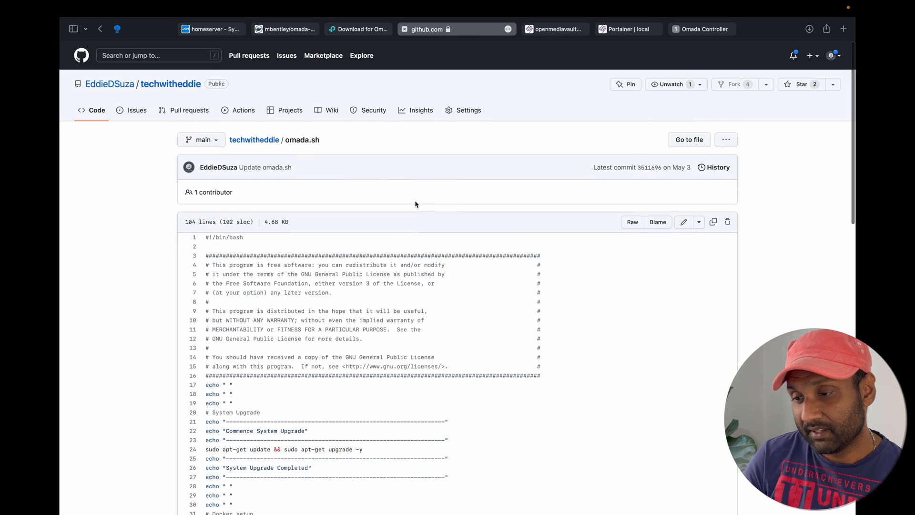
scroll(down, 3)
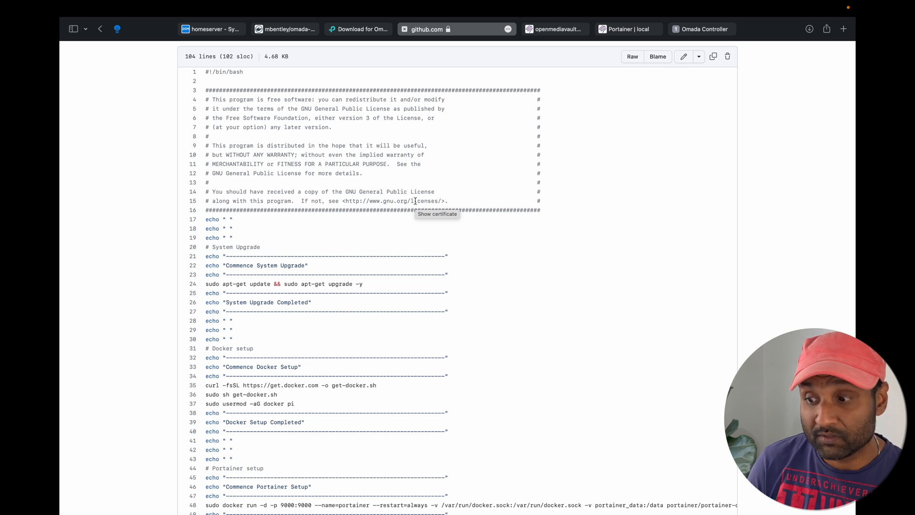
scroll(down, 3)
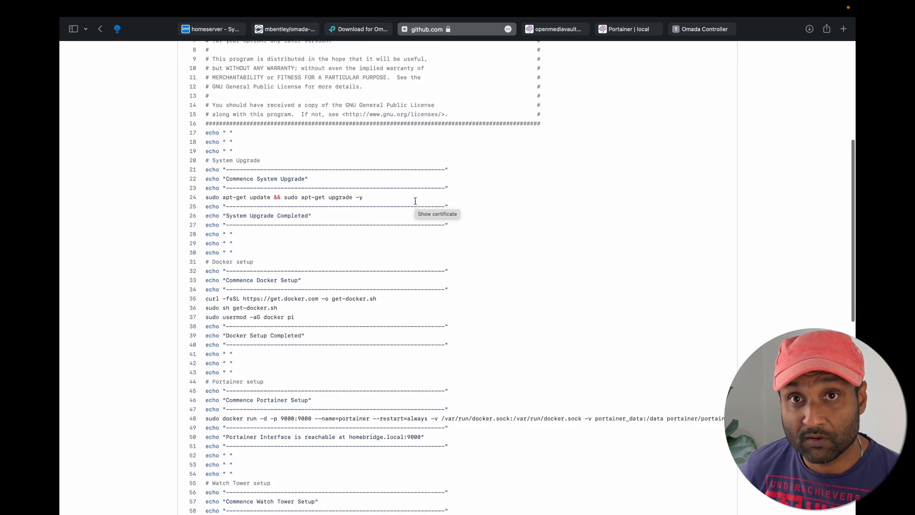
scroll(down, 3)
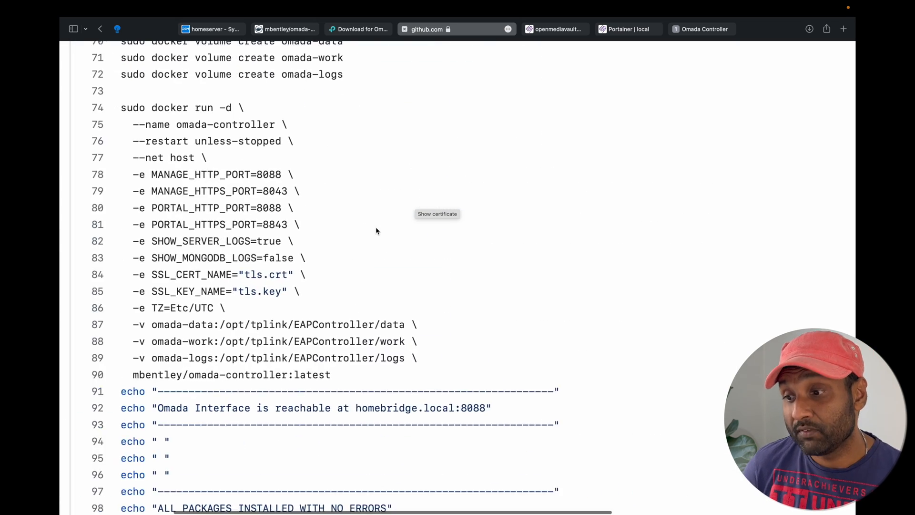
scroll(up, 3)
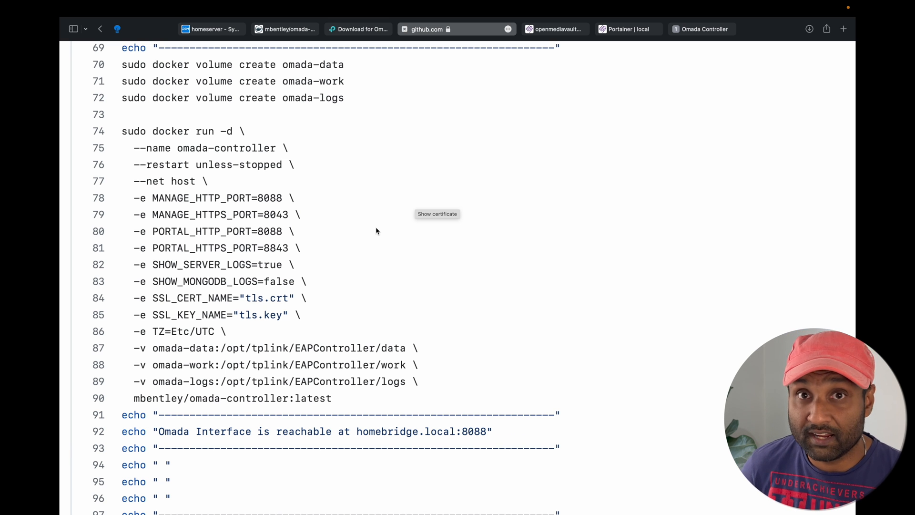
scroll(up, 3)
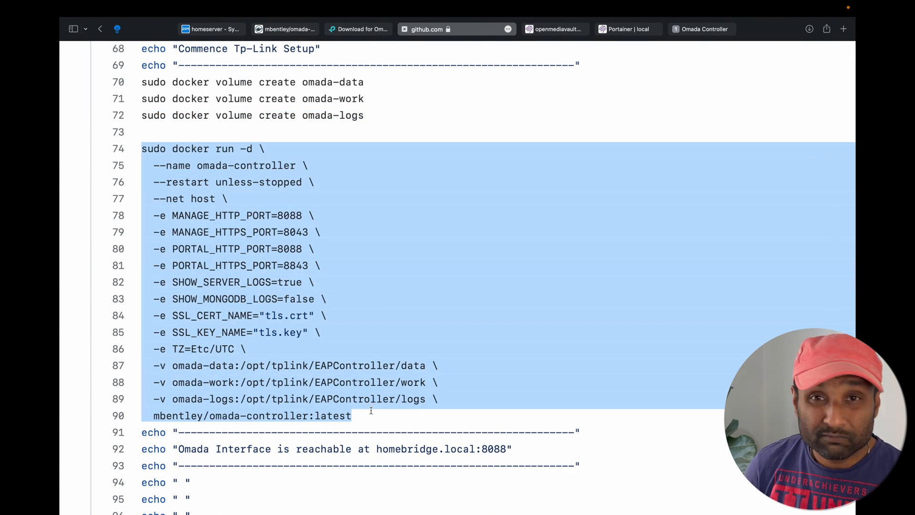
mouse_move(371, 414)
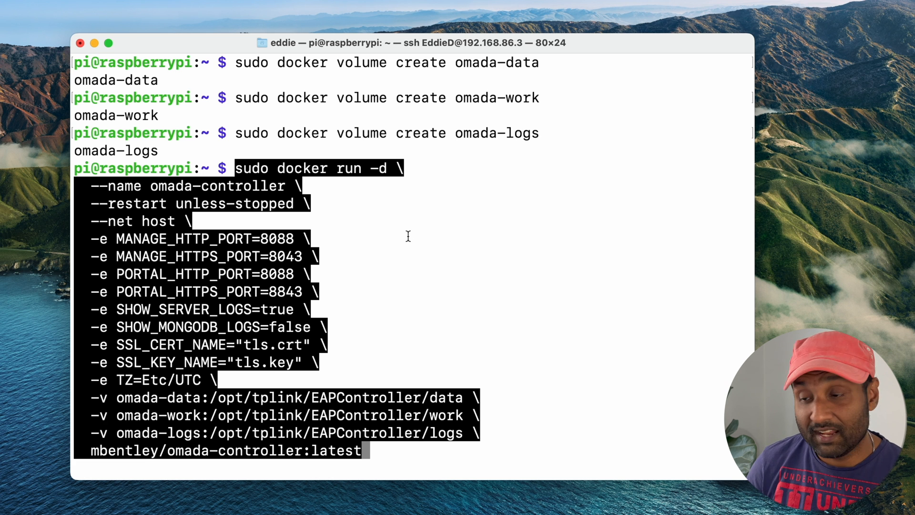
- Run the pasted docker volume create and docker run omada-controller commands over SSH on the Pi
key(Return)
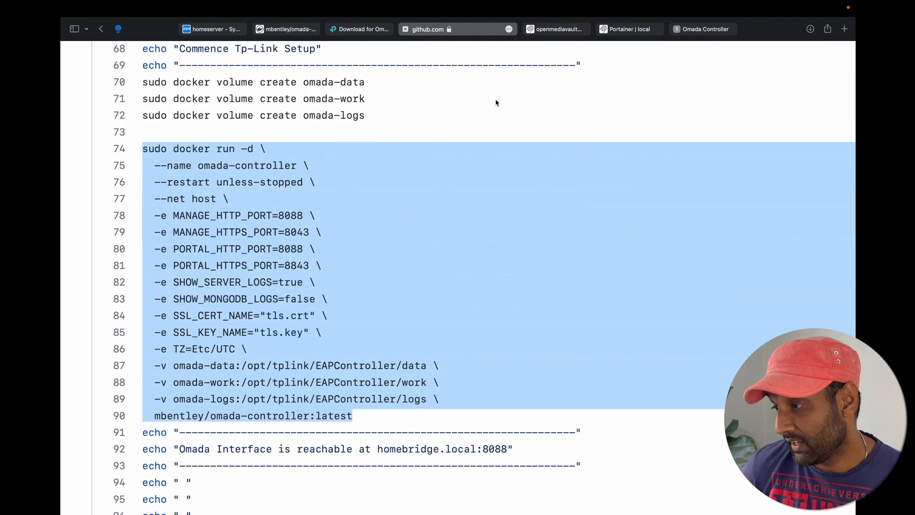
- Check omada-controller shows healthy in Portainer, then begin entering the Pi's 192.168. address in the browser
click(629, 29)
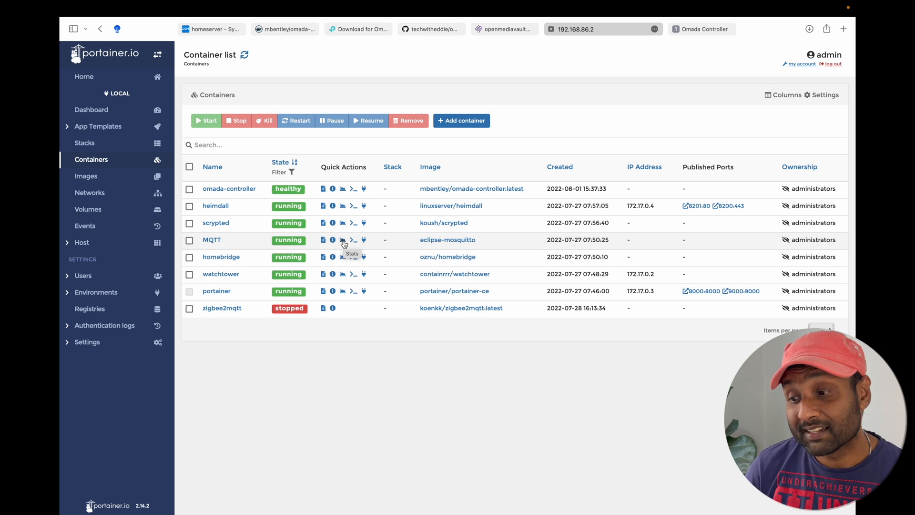
mouse_move(700, 22)
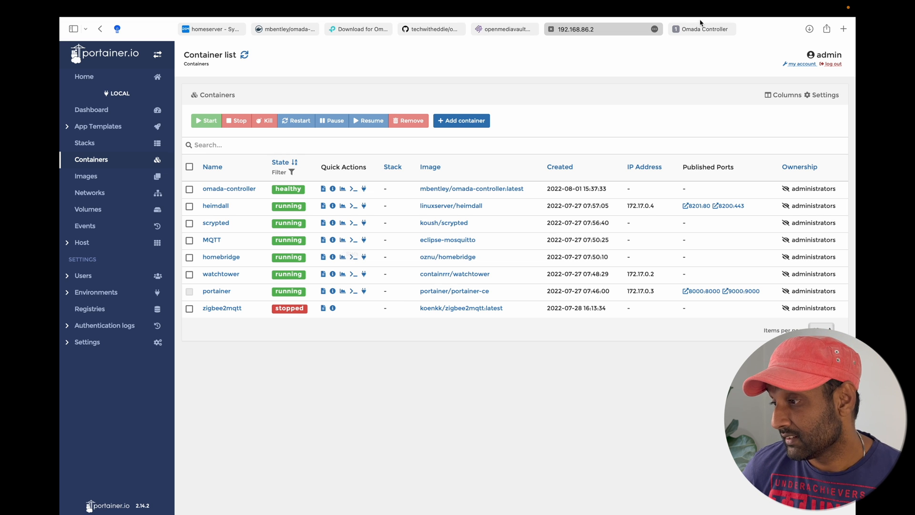
click(676, 30)
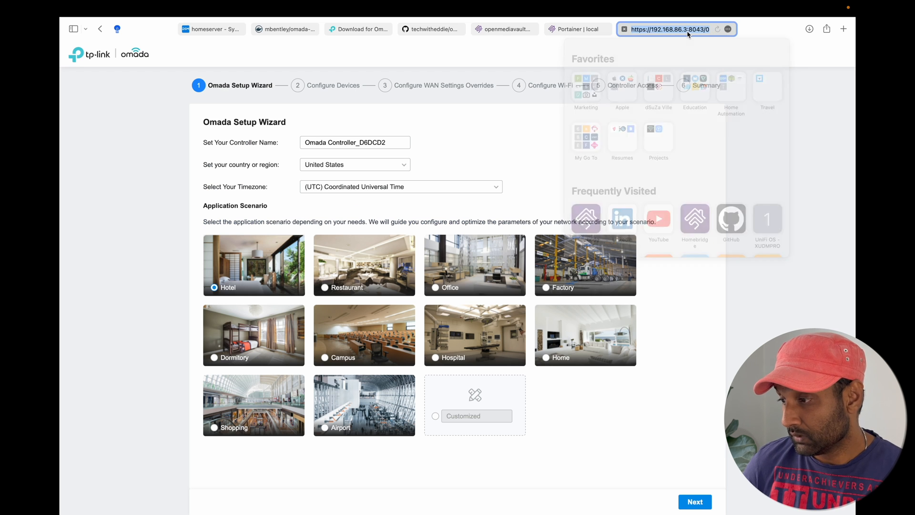
text(192.168.)
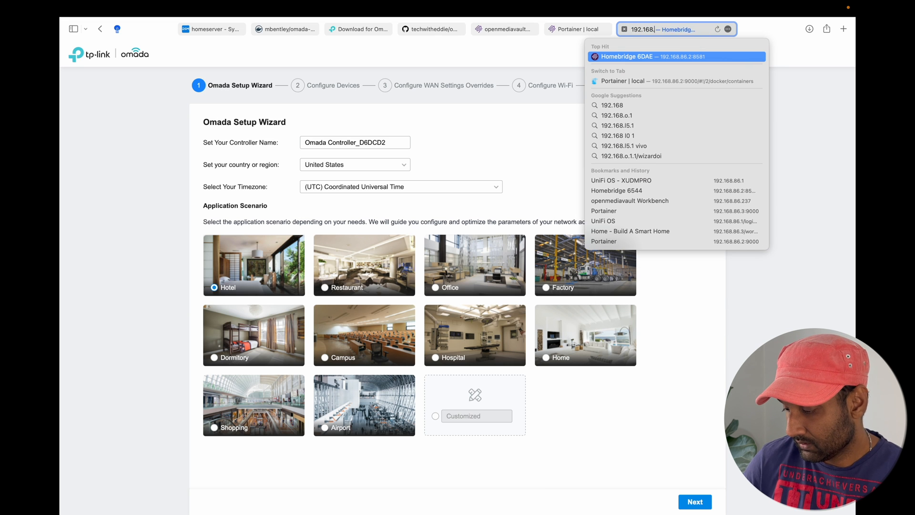